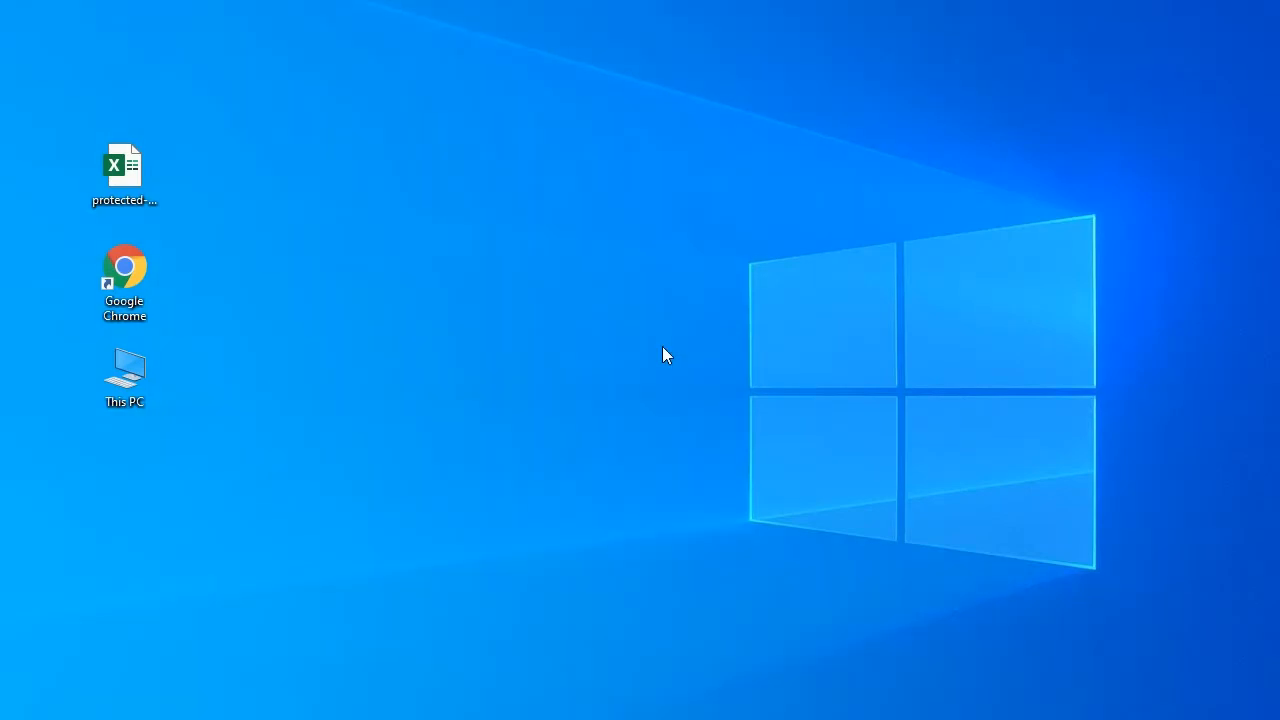
pyautogui.moveTo(221, 248)
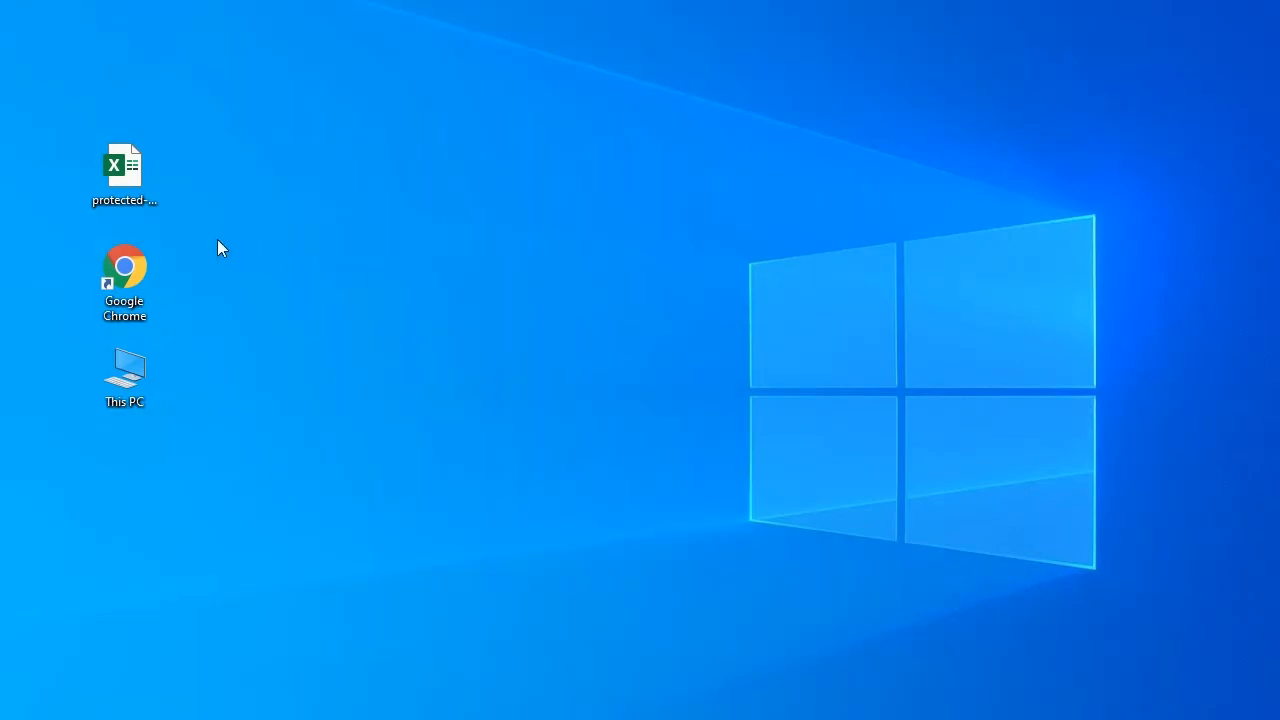
# Step: Open protected-sheet.xlsx, check its sheet protection warning and options, then close the workbook
pyautogui.click(124, 165)
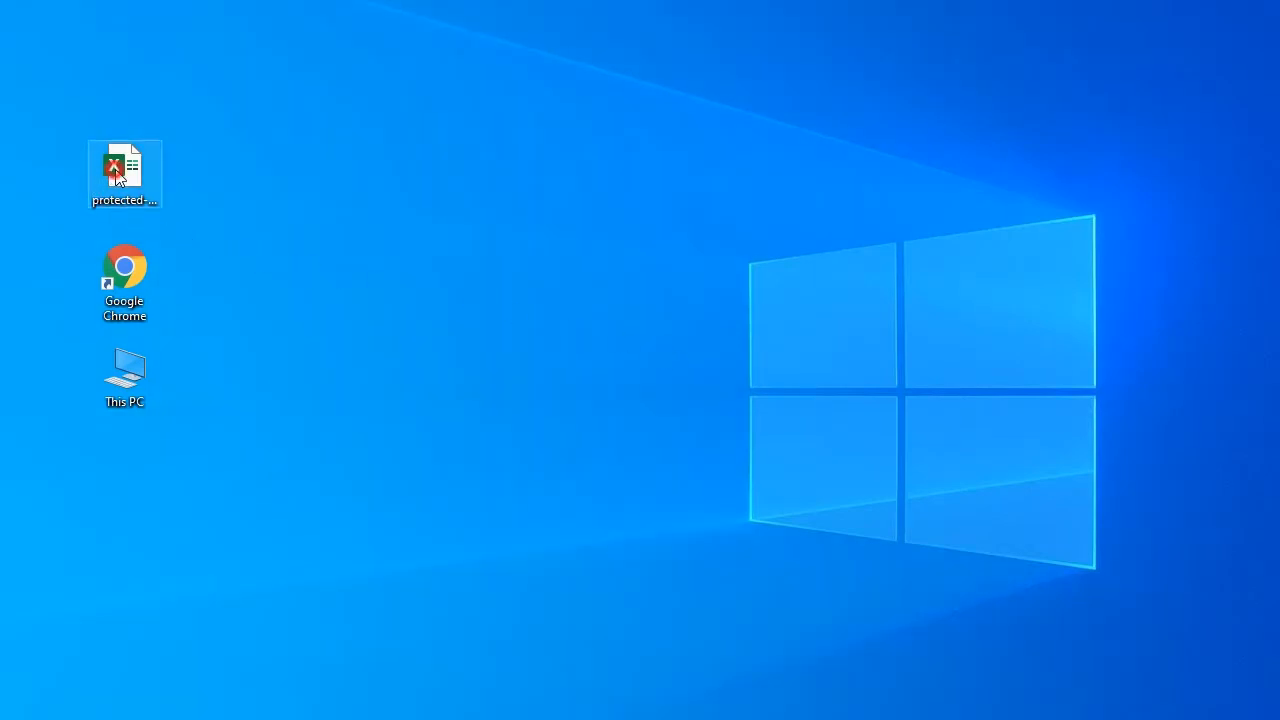
pyautogui.doubleClick(124, 170)
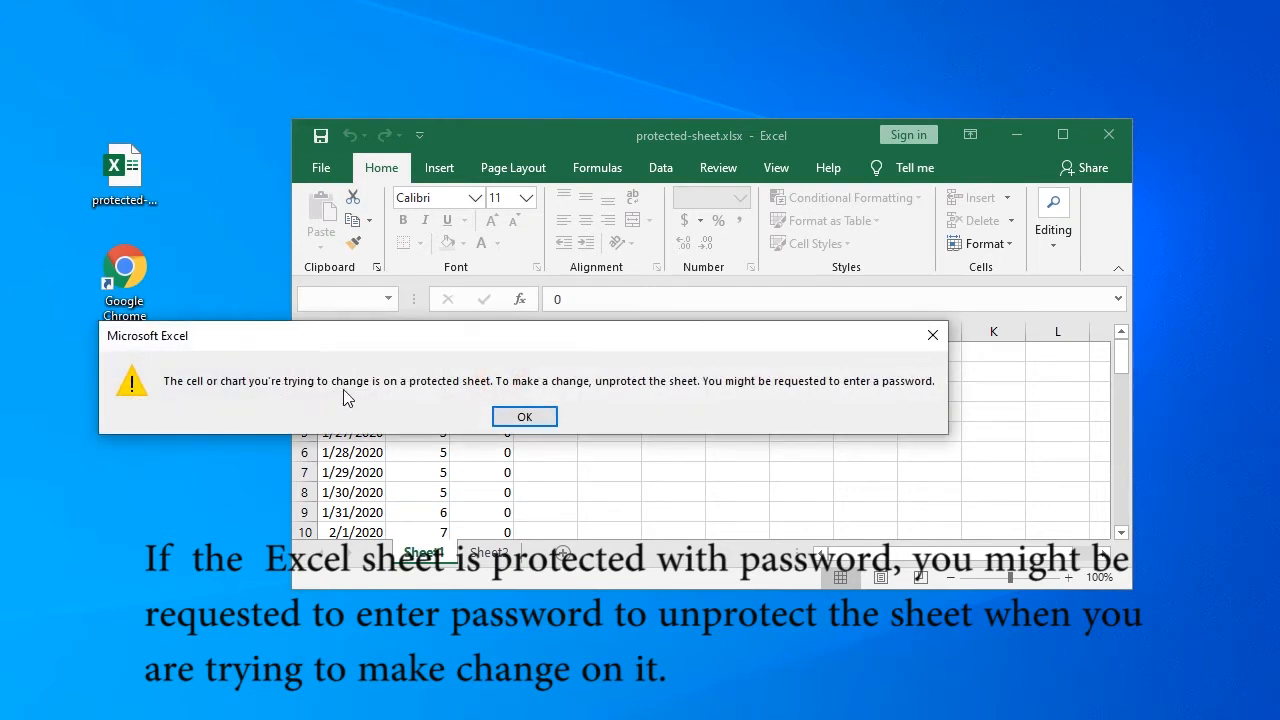
pyautogui.moveTo(890, 398)
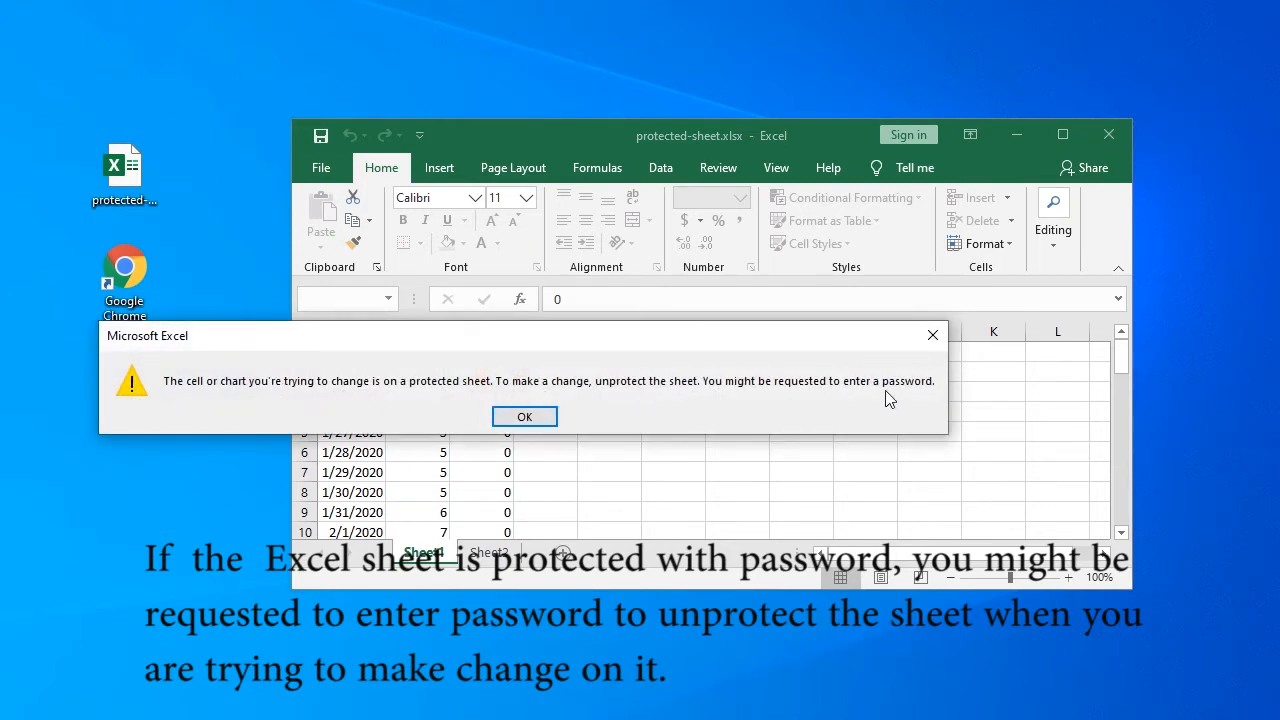
pyautogui.moveTo(524, 416)
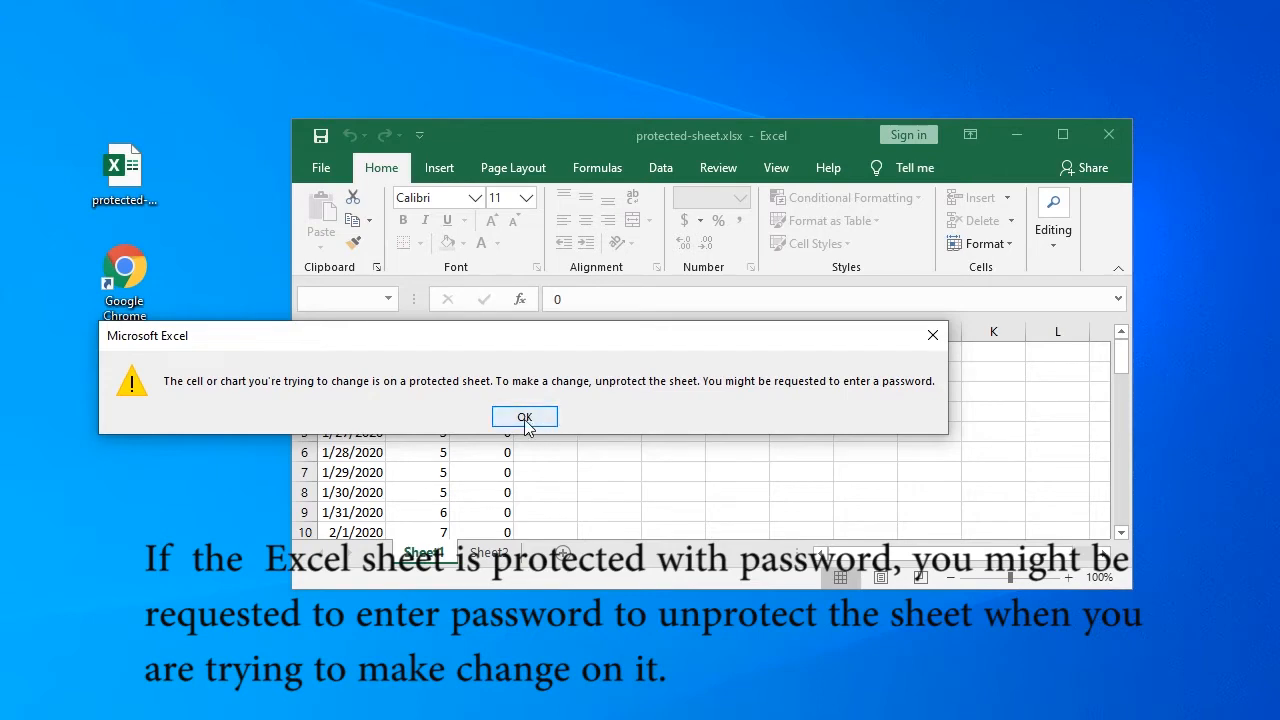
pyautogui.click(524, 417)
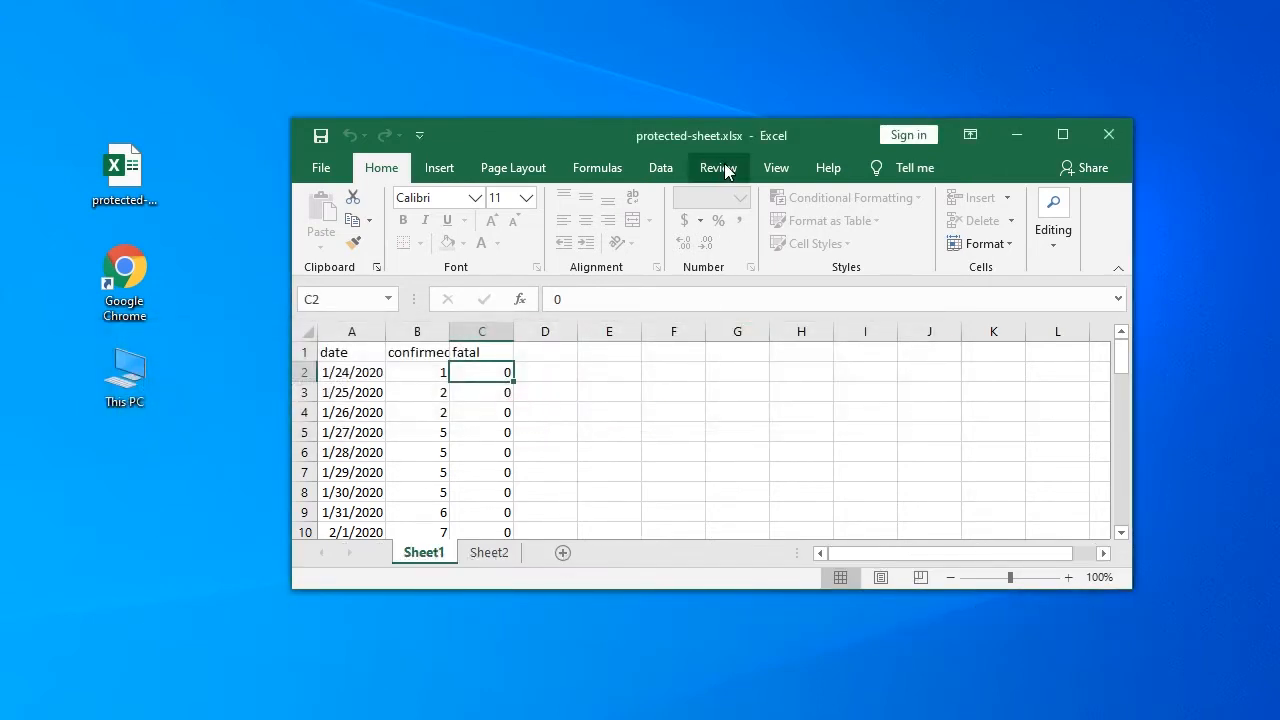
pyautogui.click(717, 167)
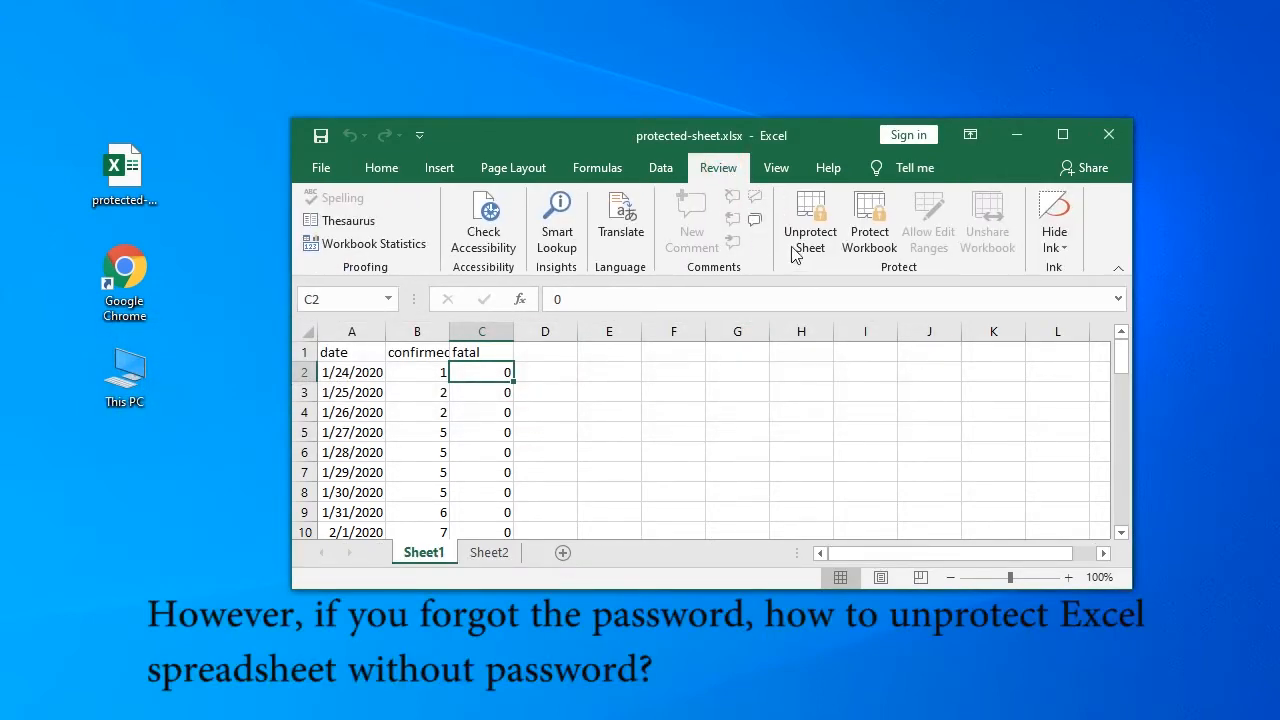
pyautogui.click(810, 225)
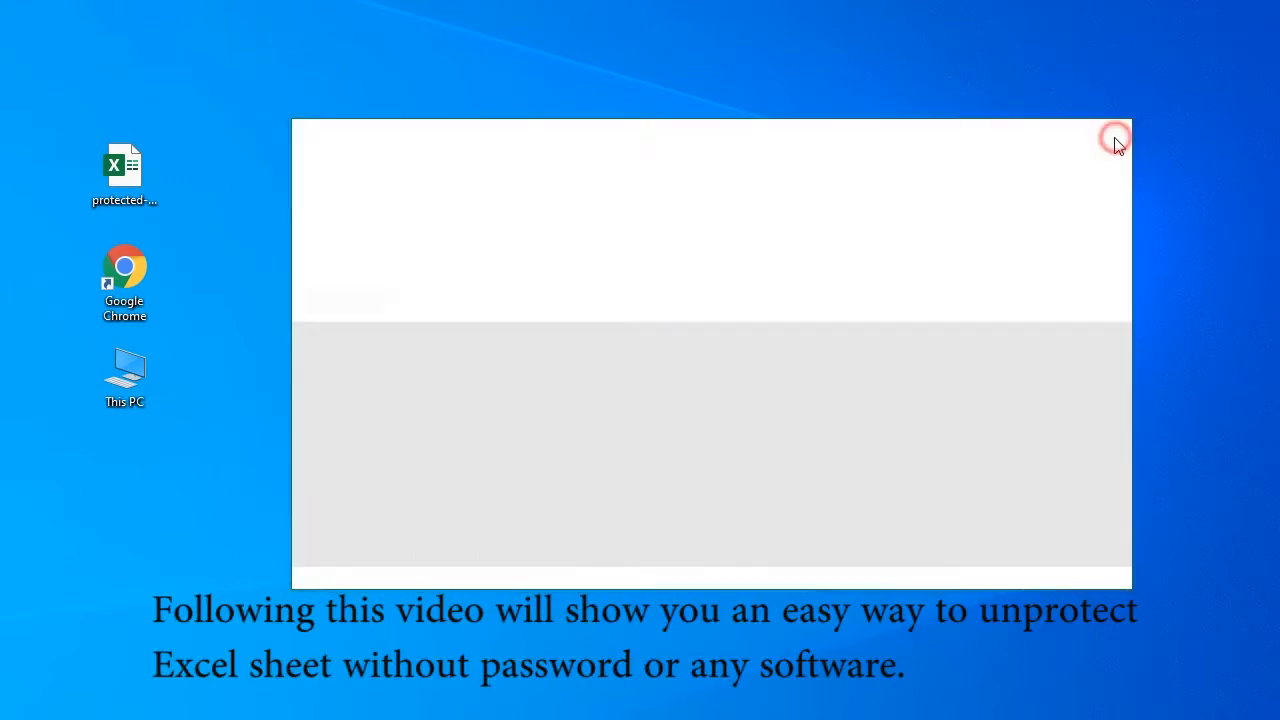
pyautogui.click(1114, 138)
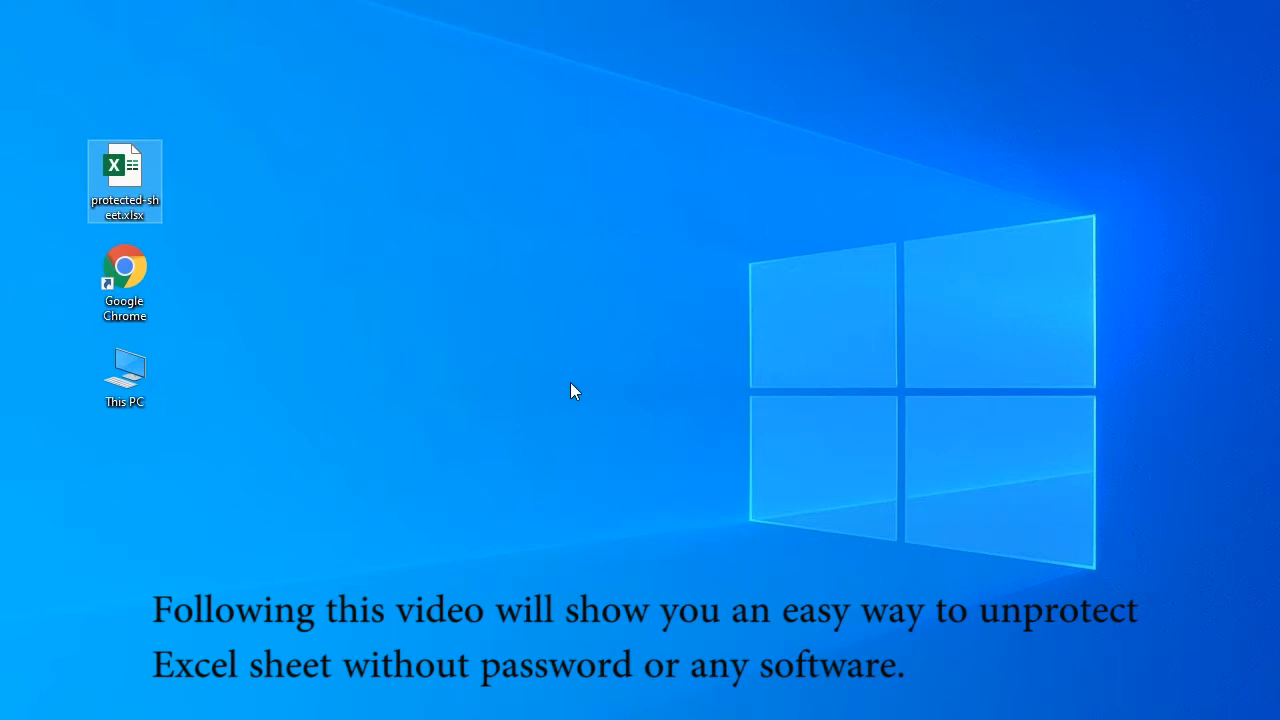
pyautogui.moveTo(193, 235)
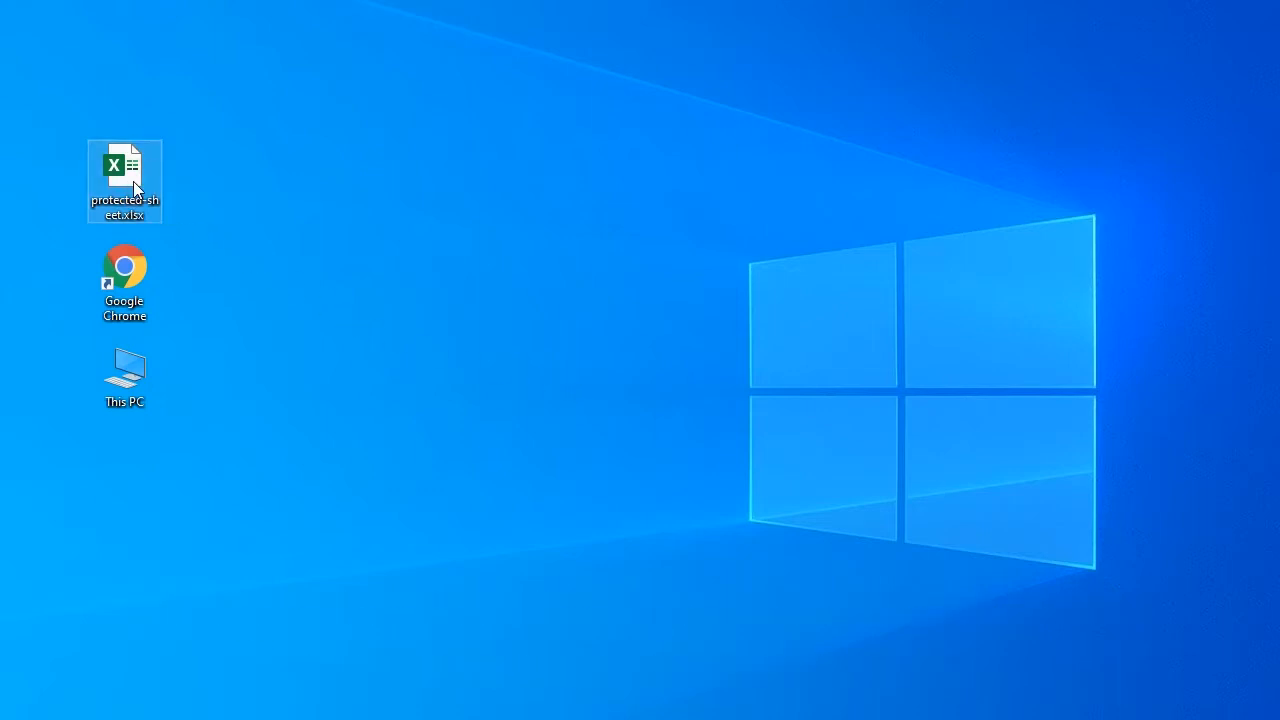
# Step: Rename the desktop workbook's extension from xlsx to zip, accepting the extension-change warning
pyautogui.rightClick(124, 181)
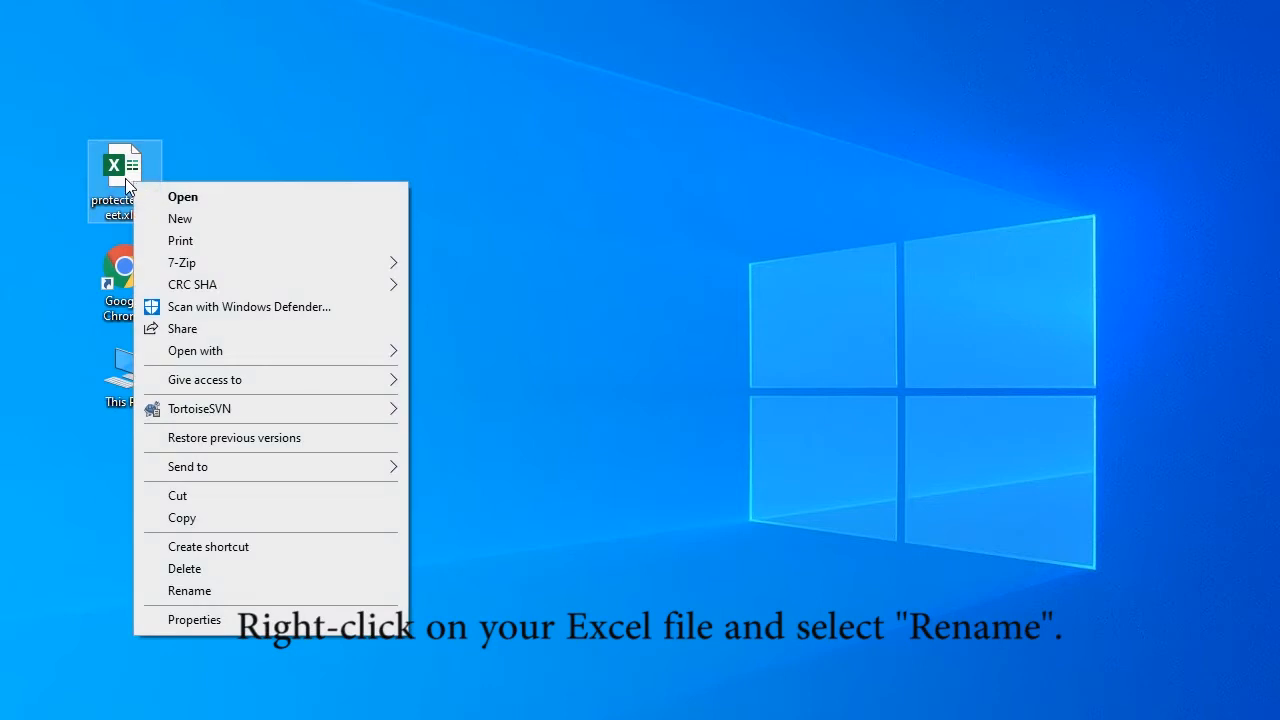
pyautogui.click(189, 590)
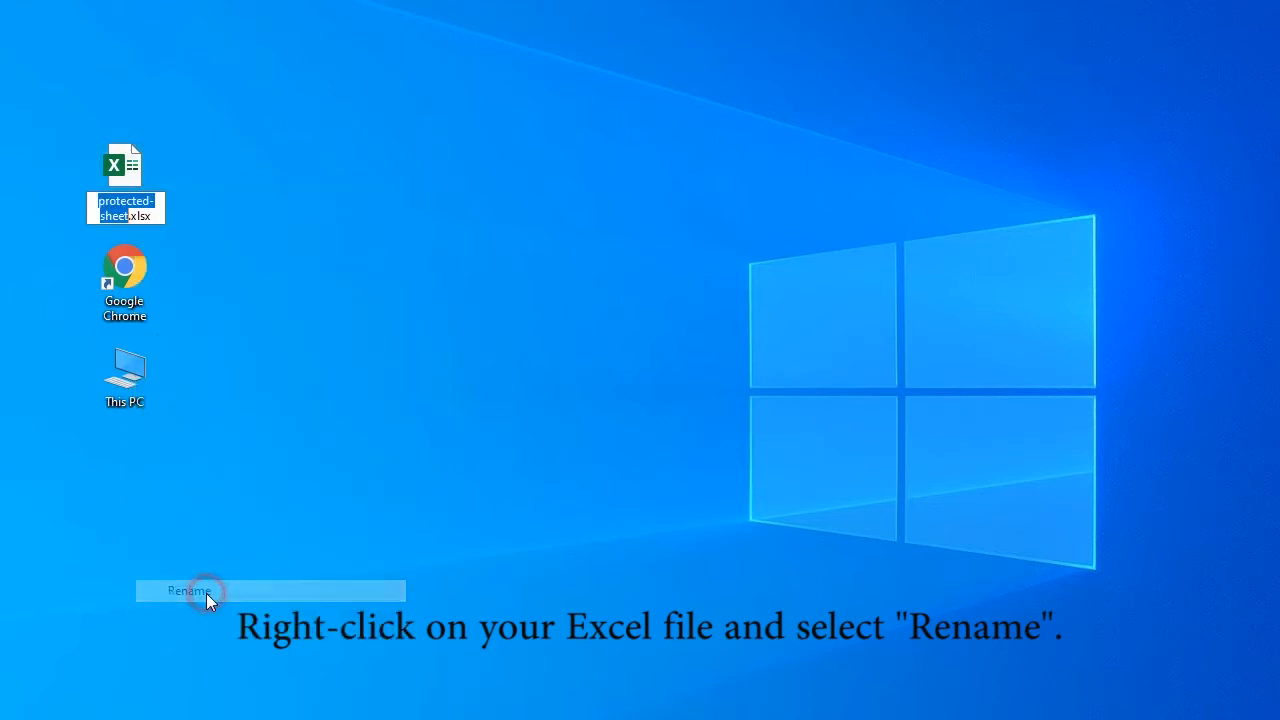
pyautogui.click(189, 590)
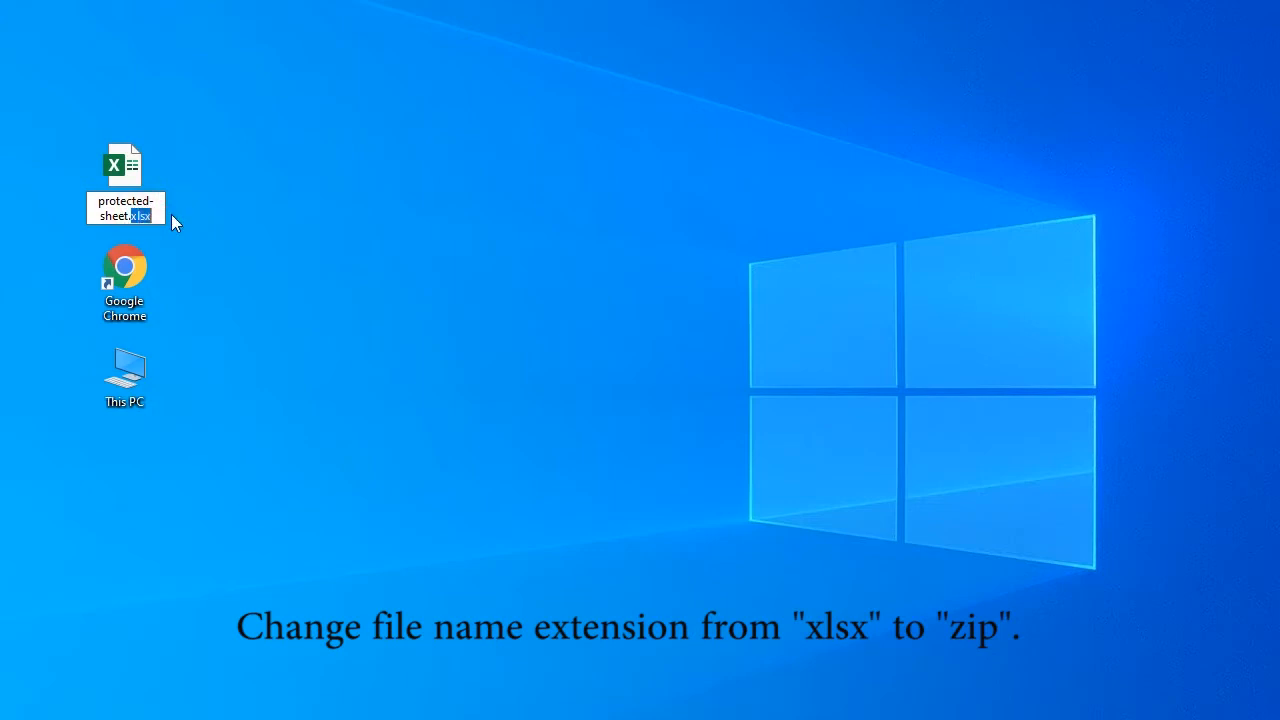
pyautogui.write('zip')
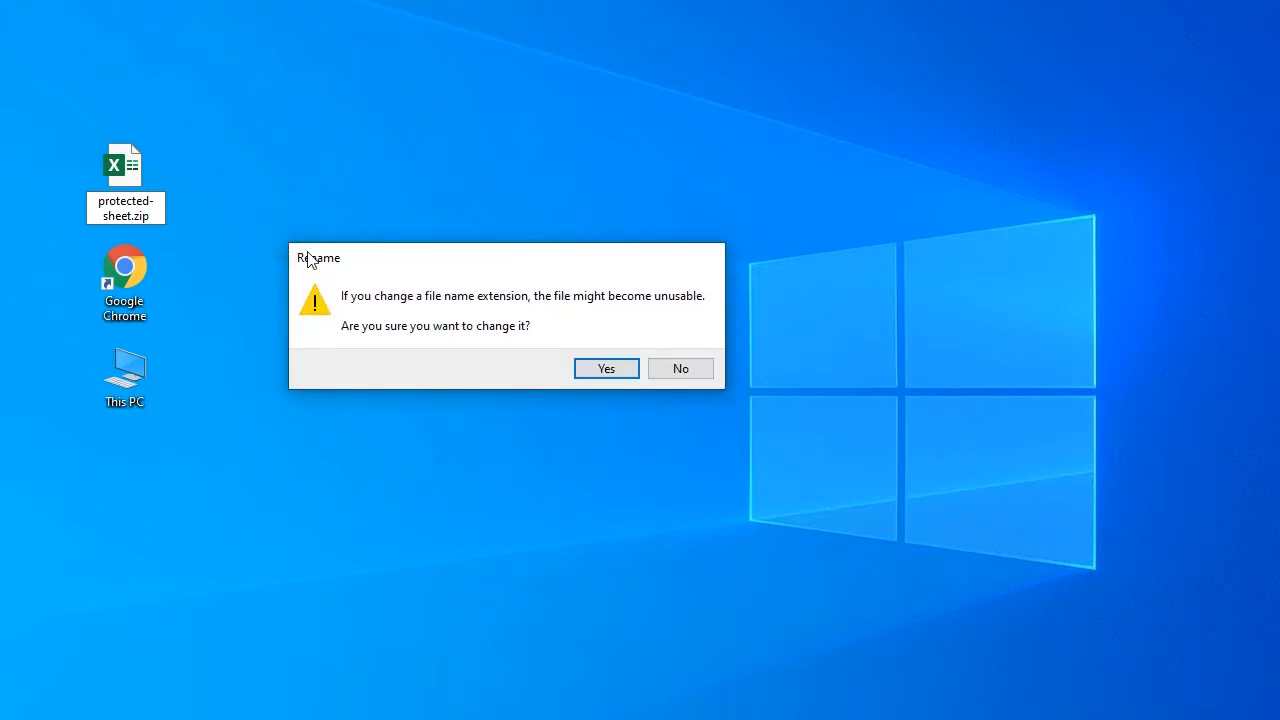
pyautogui.moveTo(458, 338)
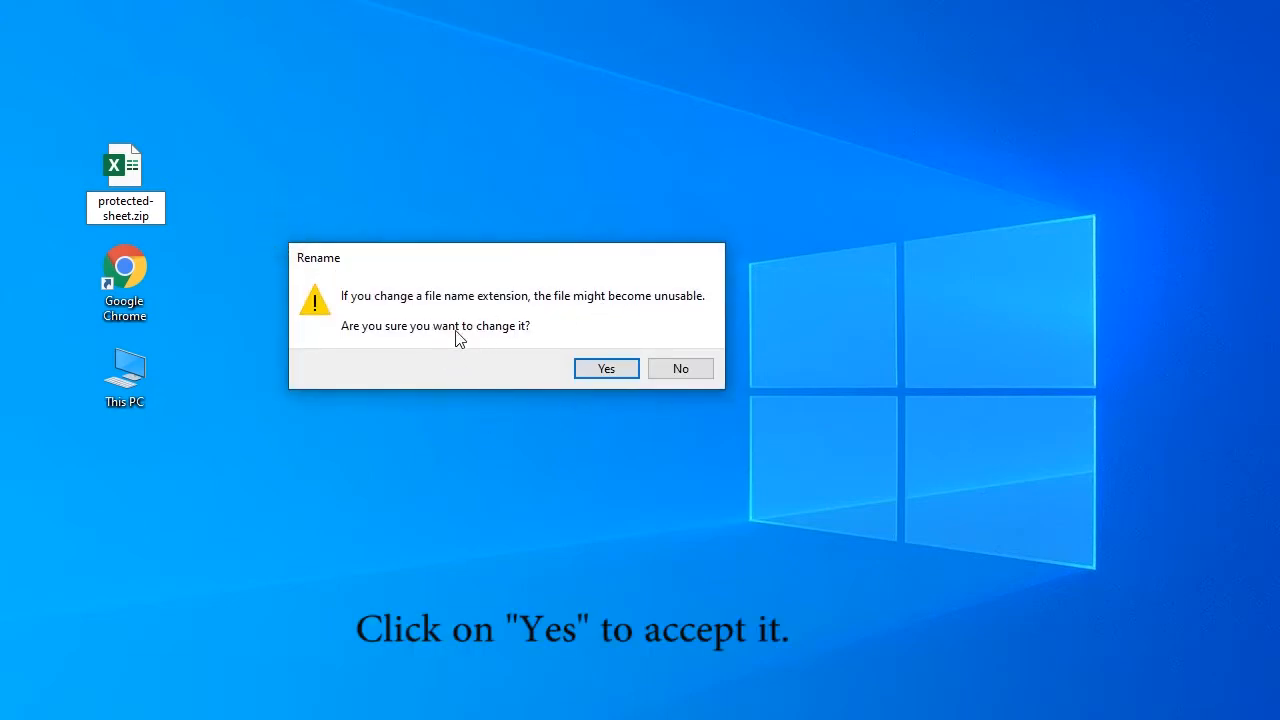
pyautogui.click(605, 368)
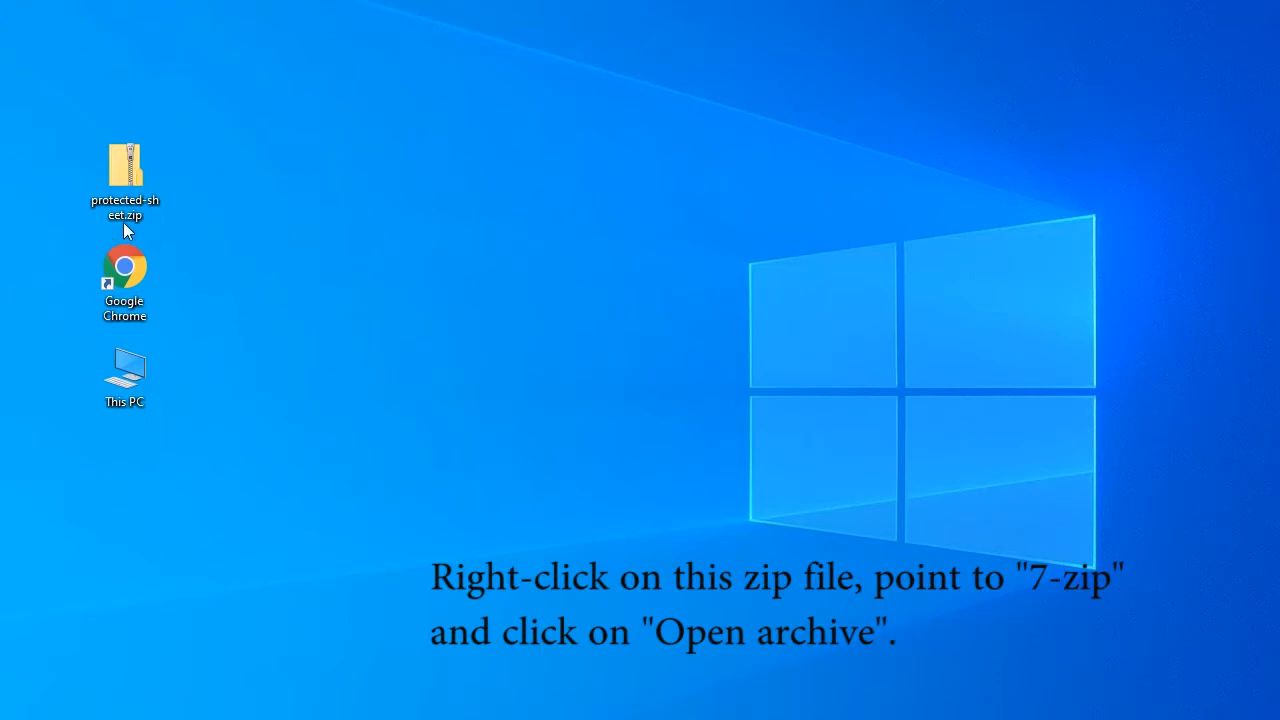
# Step: Open protected-sheet.zip in 7-Zip and edit xl\worksheets\sheet1.xml in Notepad
pyautogui.rightClick(124, 180)
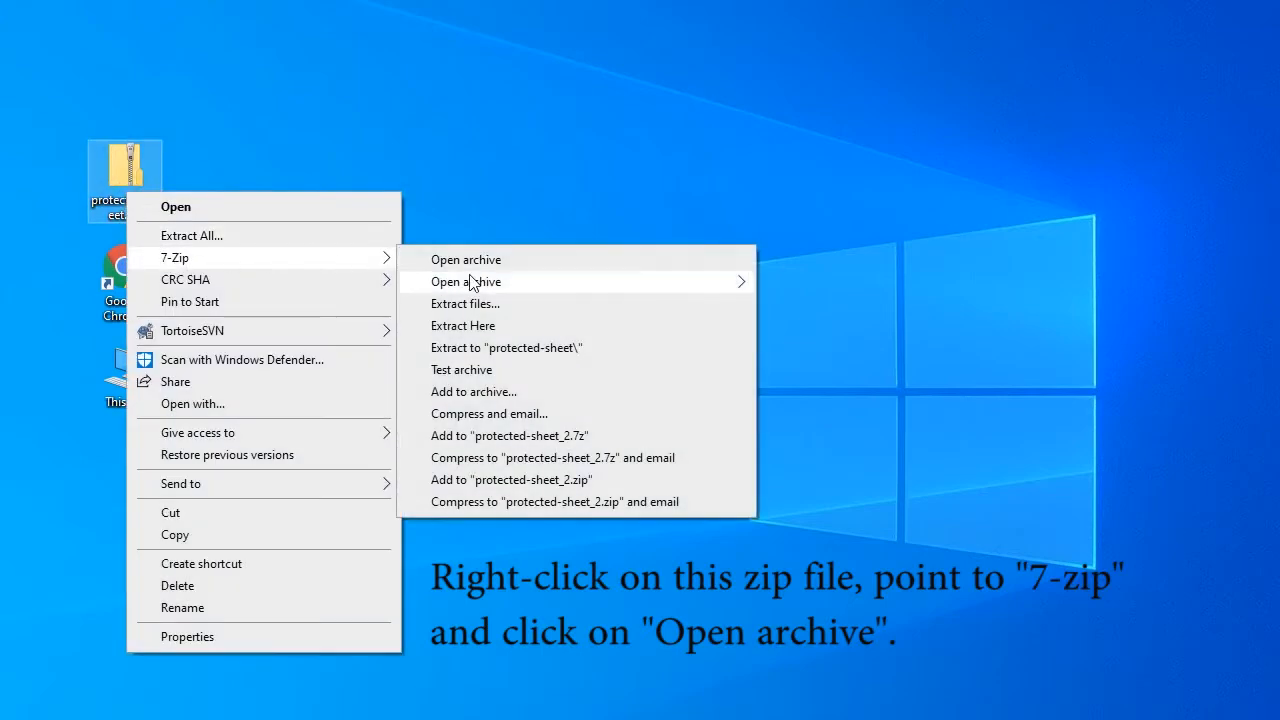
pyautogui.click(465, 259)
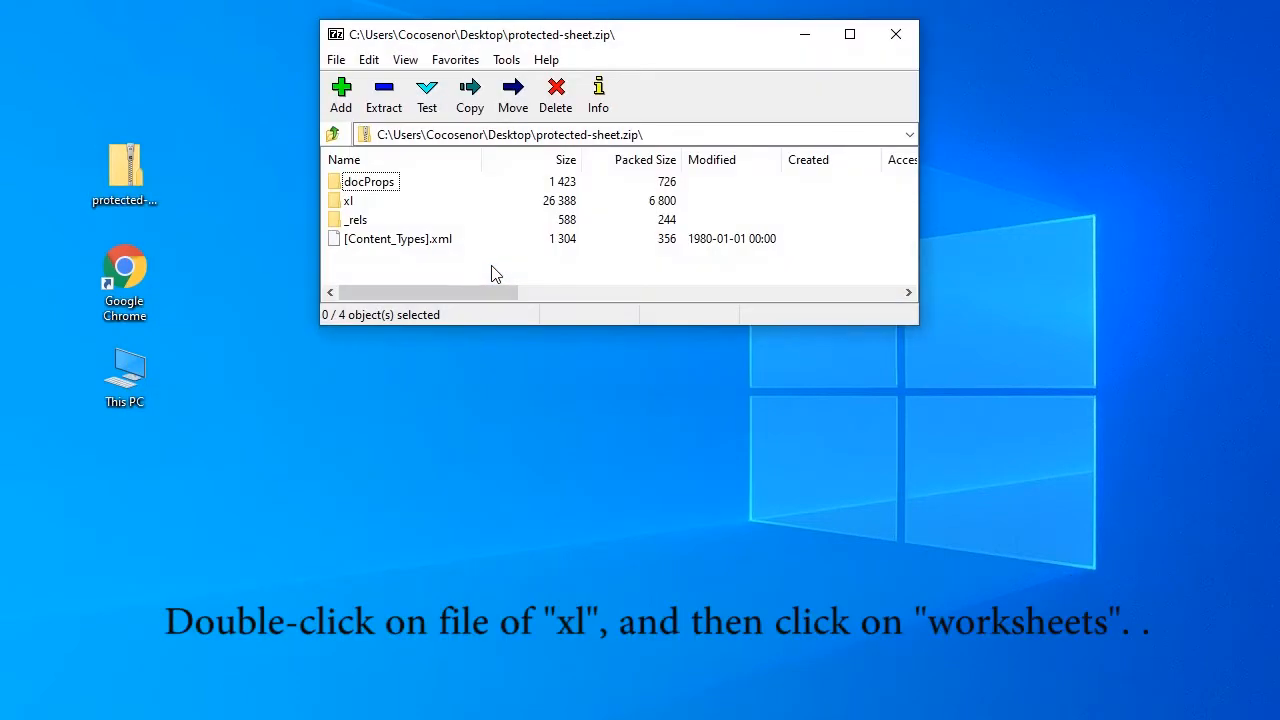
pyautogui.doubleClick(348, 200)
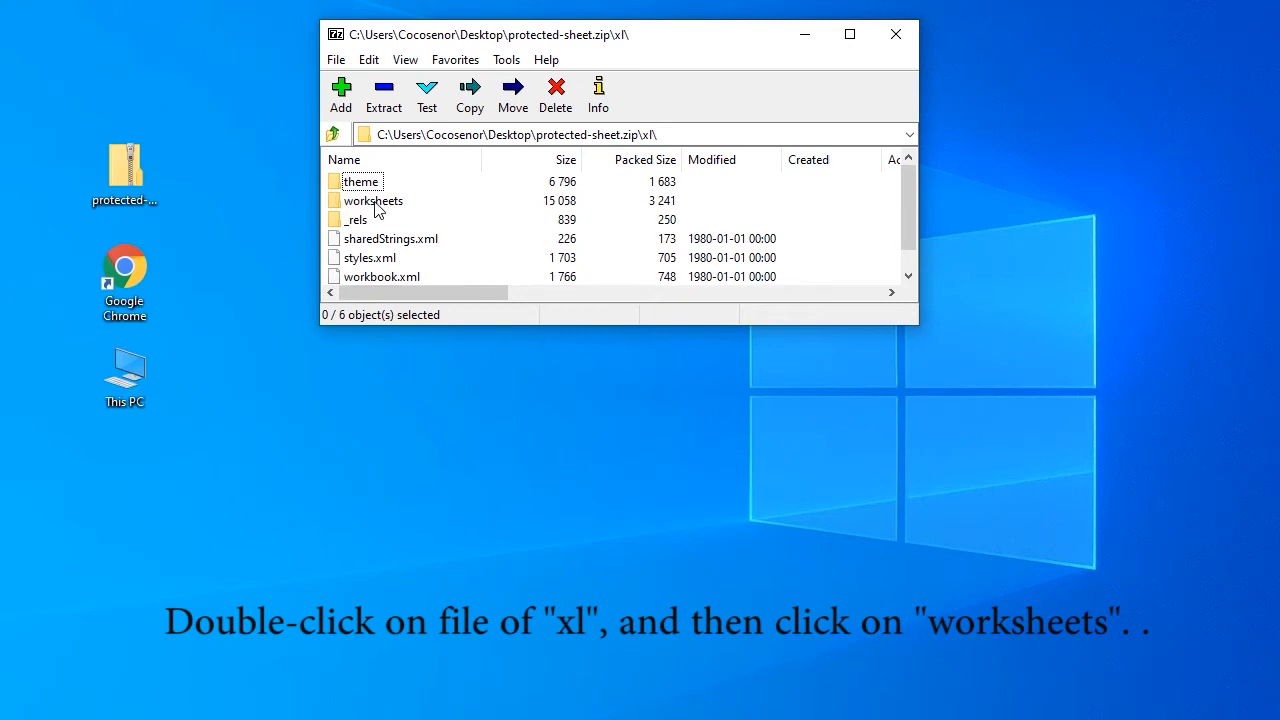
pyautogui.doubleClick(373, 200)
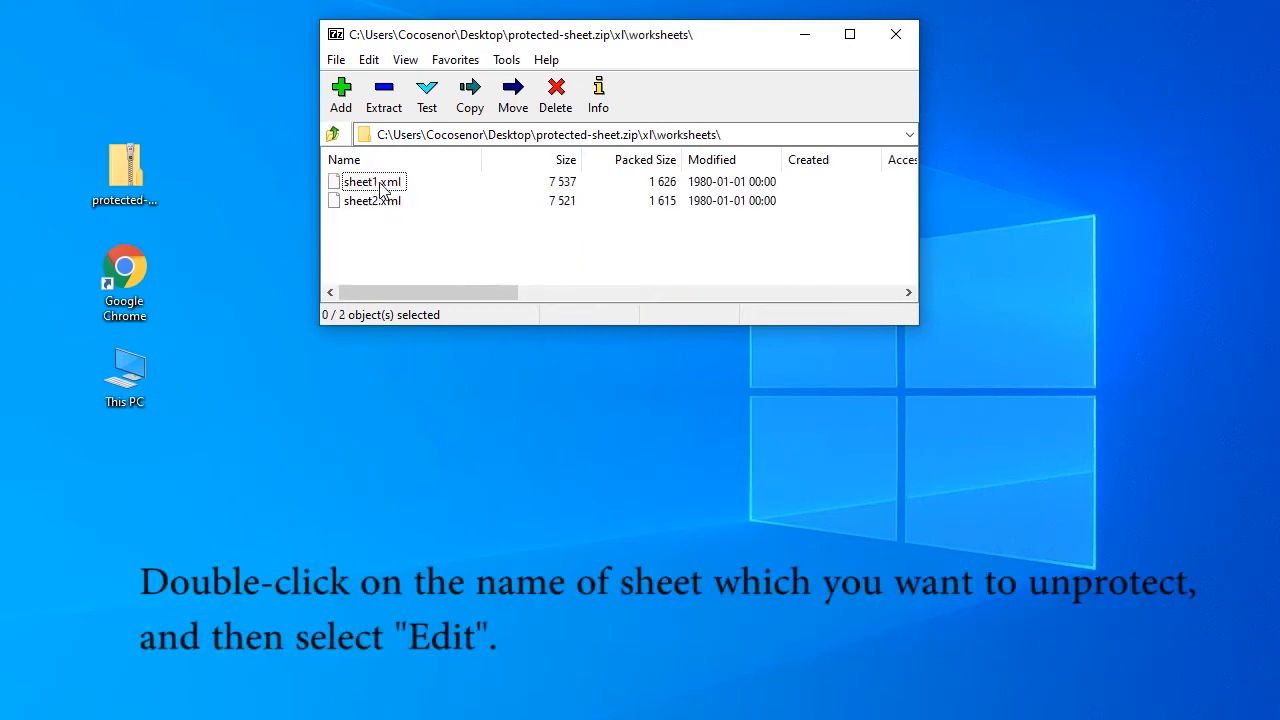
pyautogui.rightClick(368, 181)
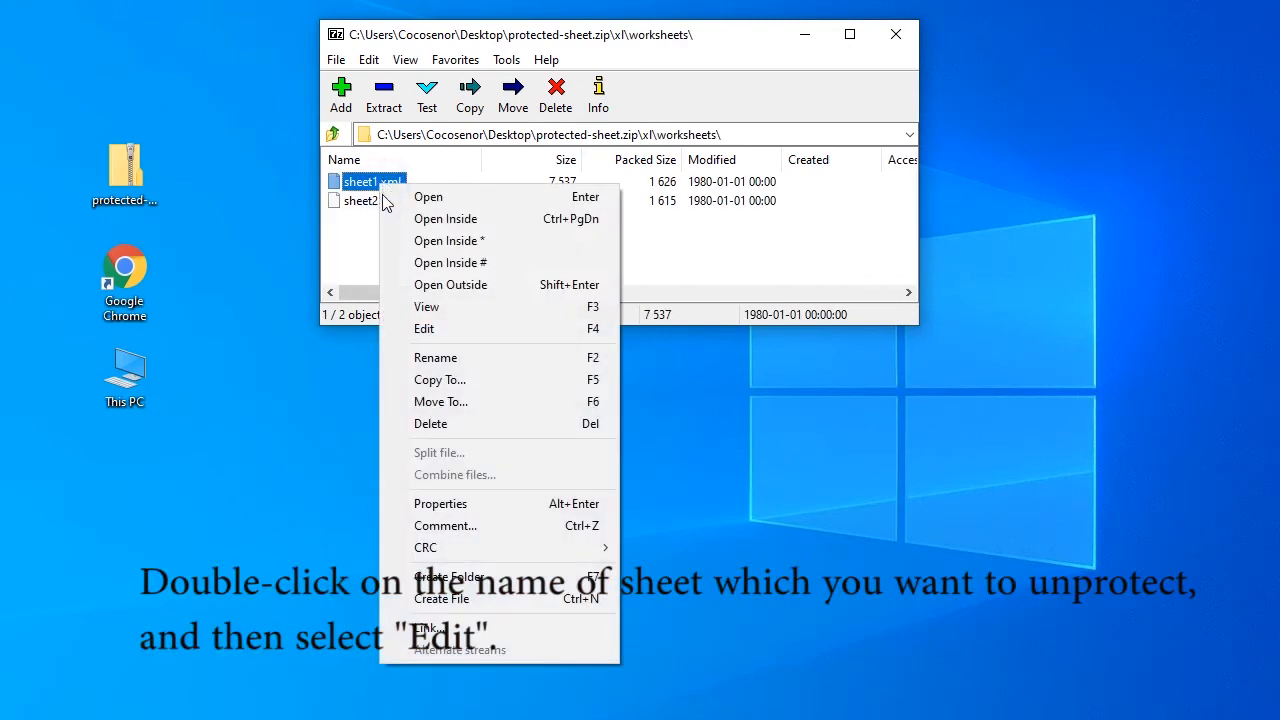
pyautogui.click(424, 328)
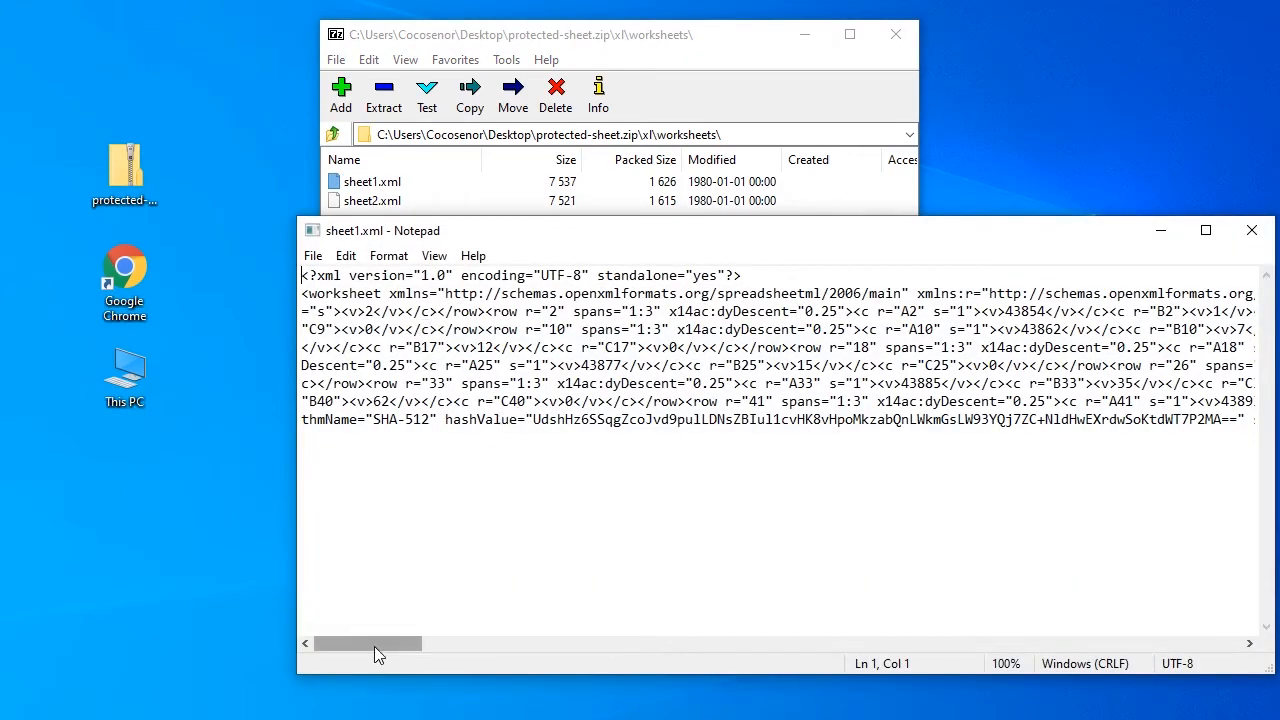
# Step: Delete the <sheetProtection .../> element from sheet1.xml and save the file
pyautogui.moveTo(380, 644); pyautogui.dragTo(535, 644)
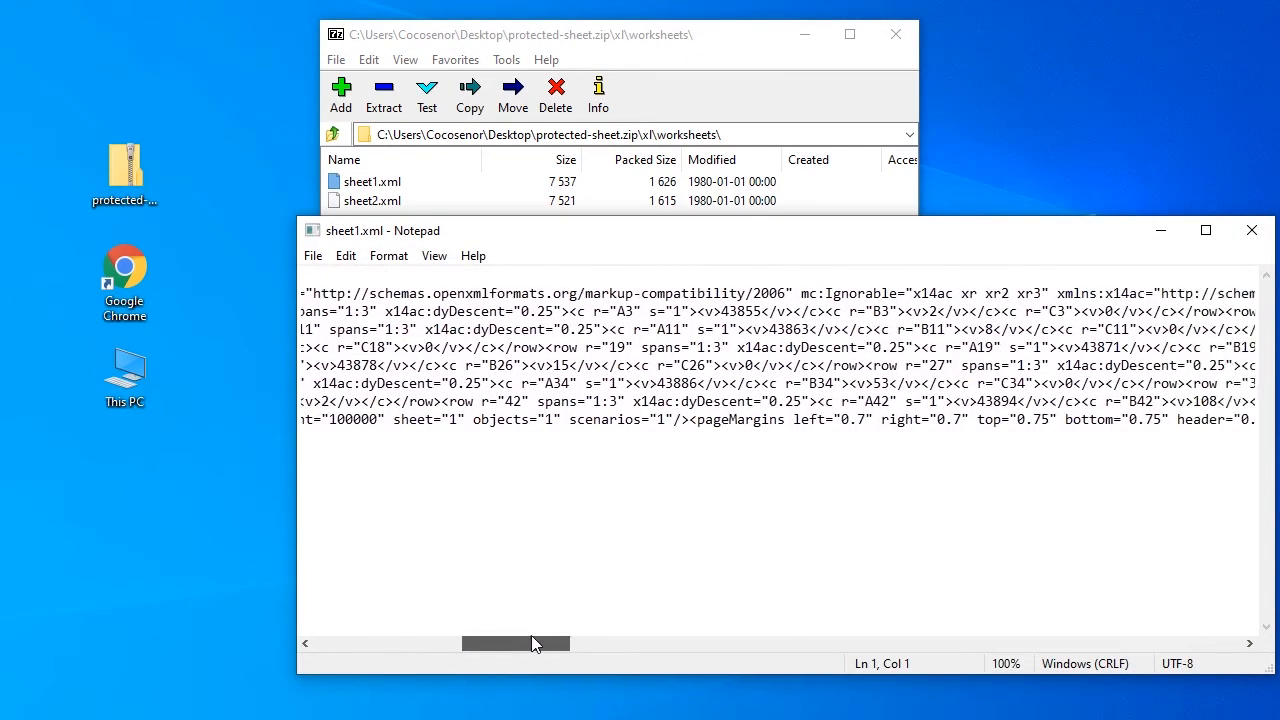
pyautogui.moveTo(515, 643); pyautogui.dragTo(740, 643)
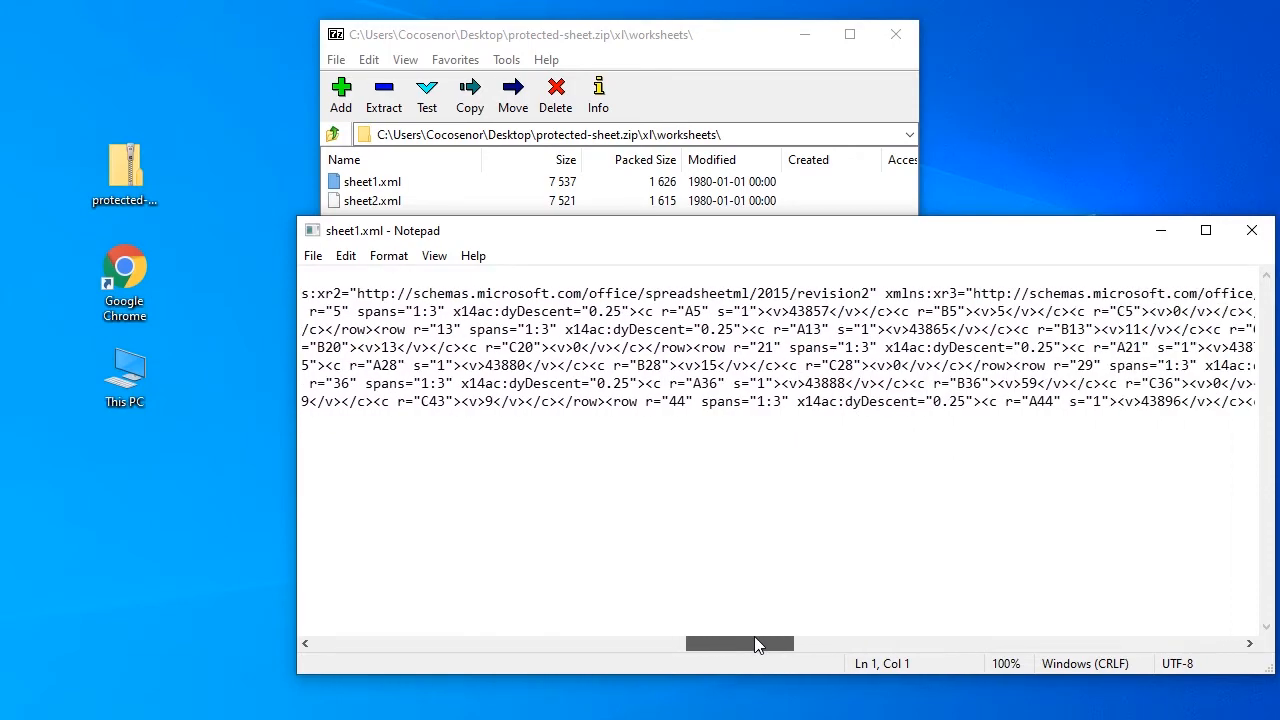
pyautogui.moveTo(740, 643); pyautogui.dragTo(930, 643)
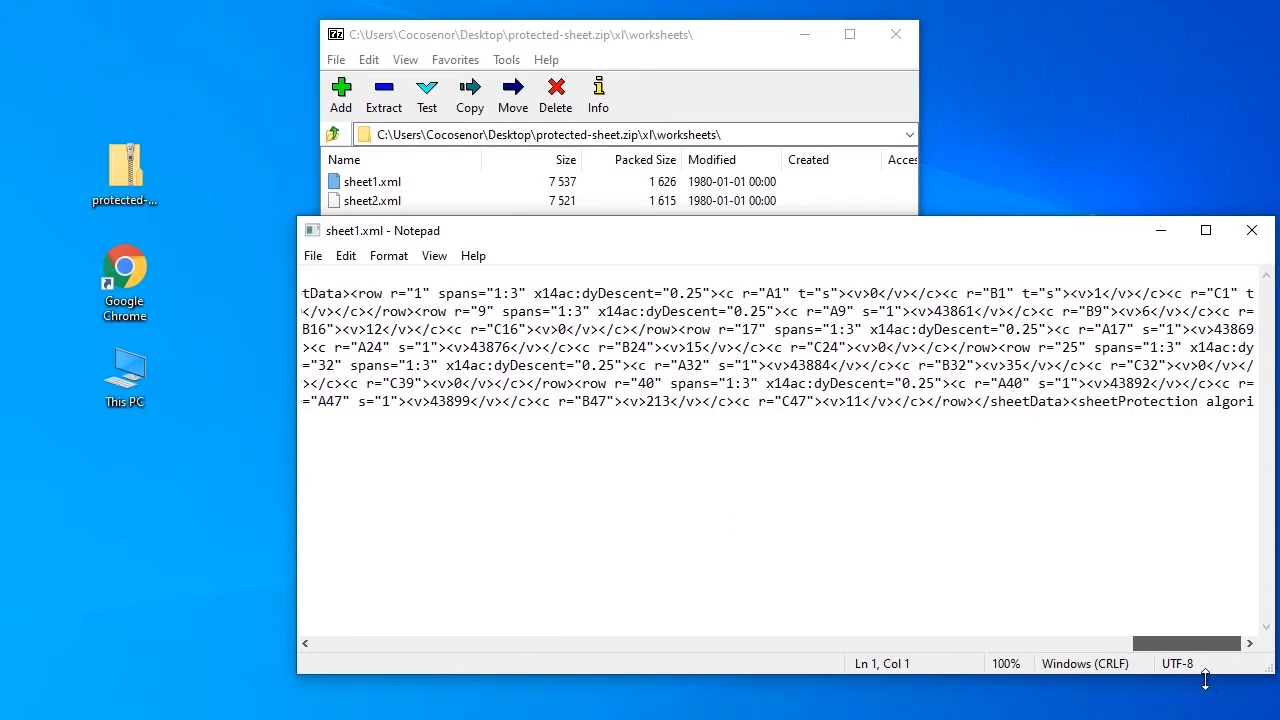
pyautogui.click(1070, 401)
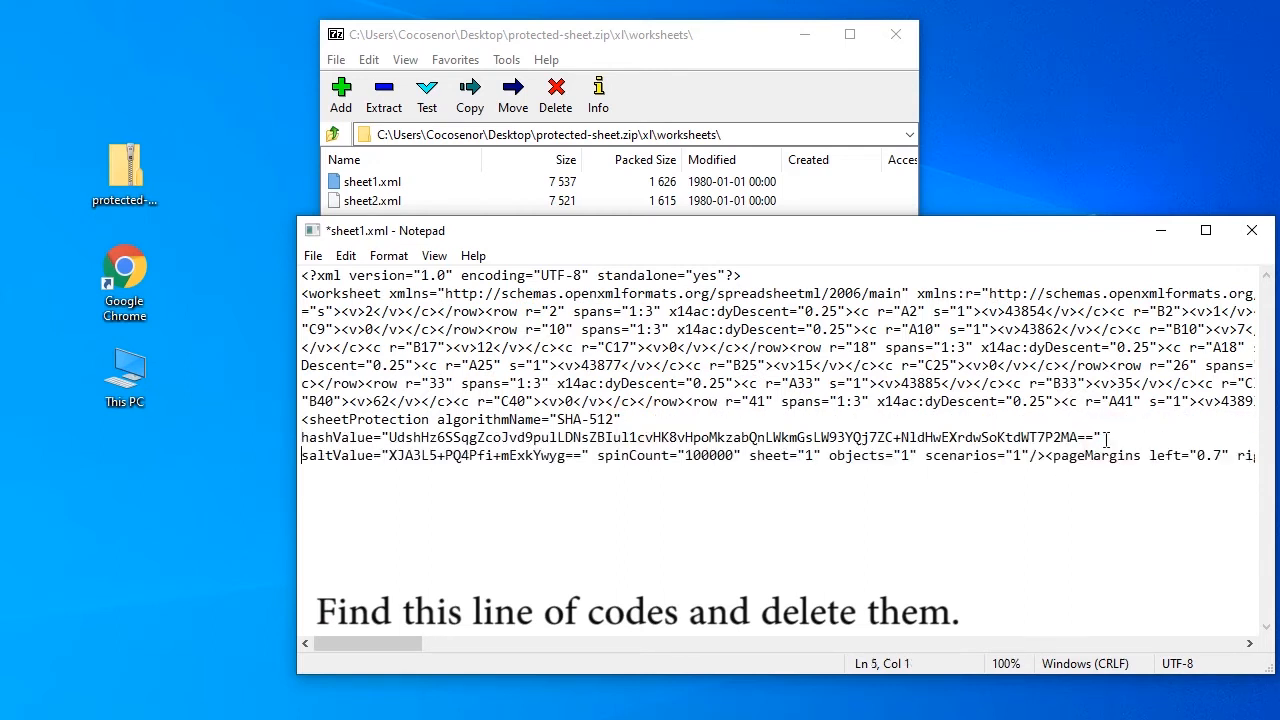
pyautogui.click(1047, 455)
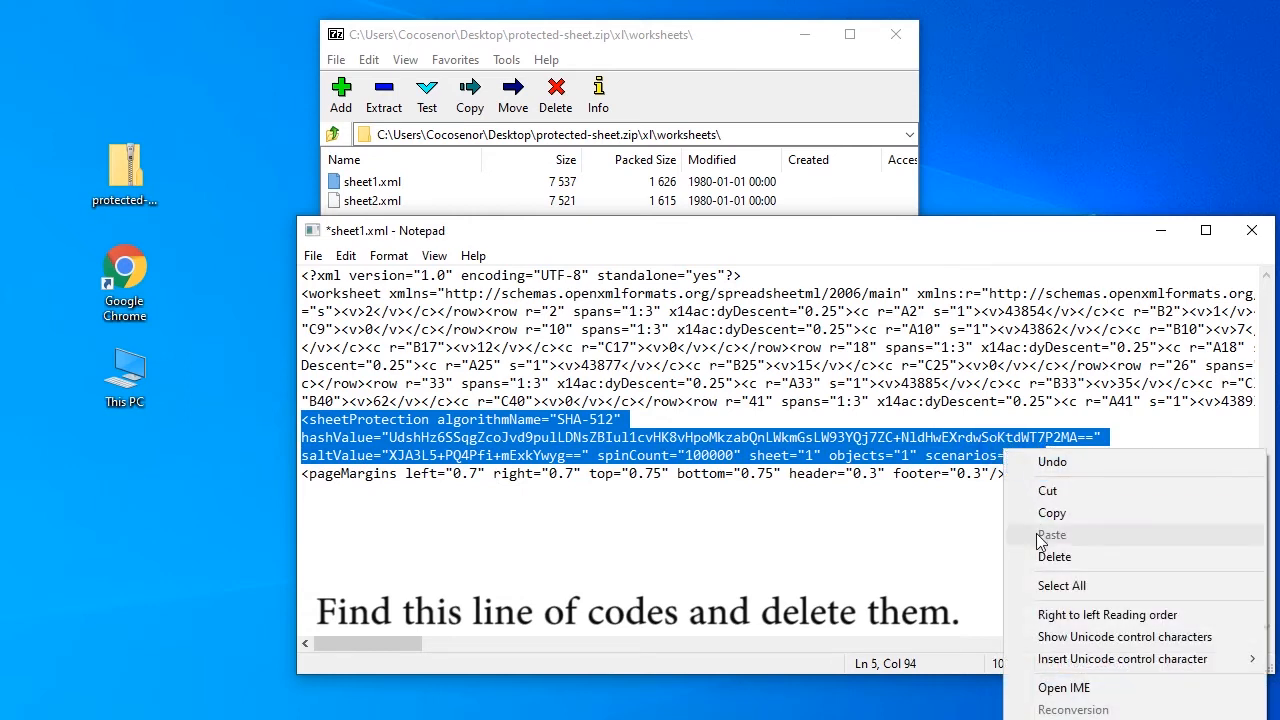
pyautogui.click(1054, 556)
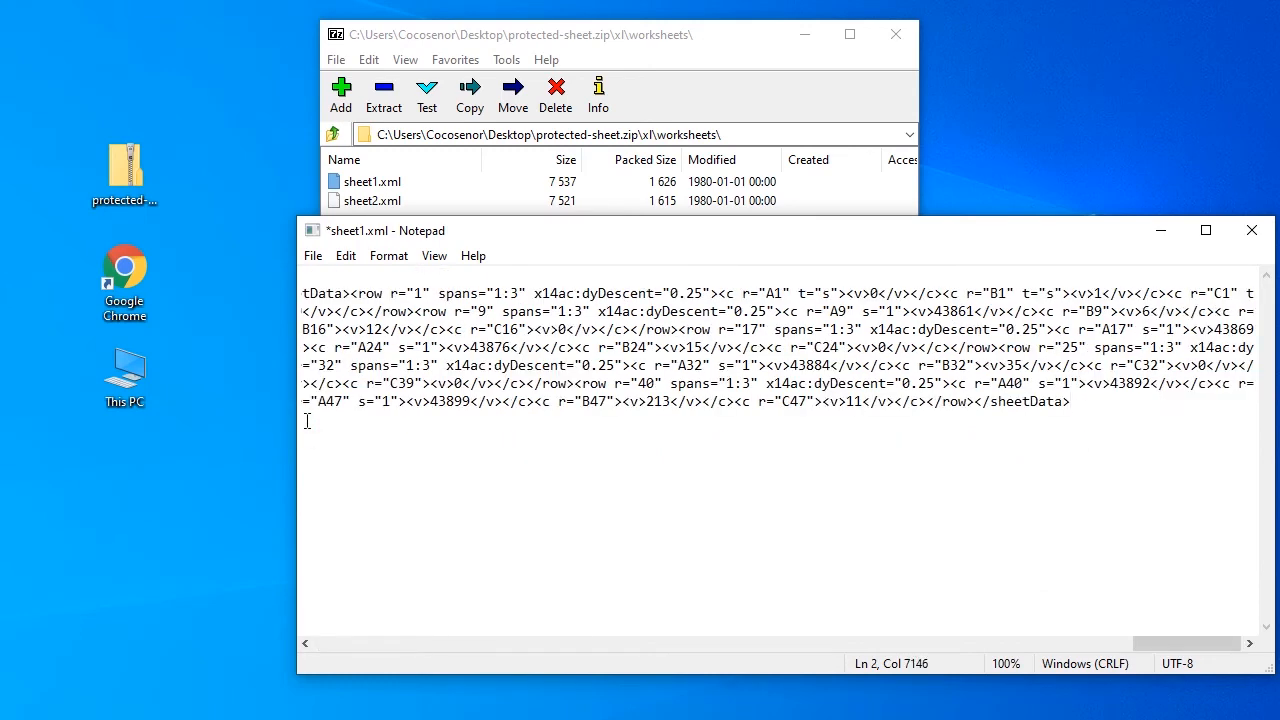
pyautogui.click(313, 255)
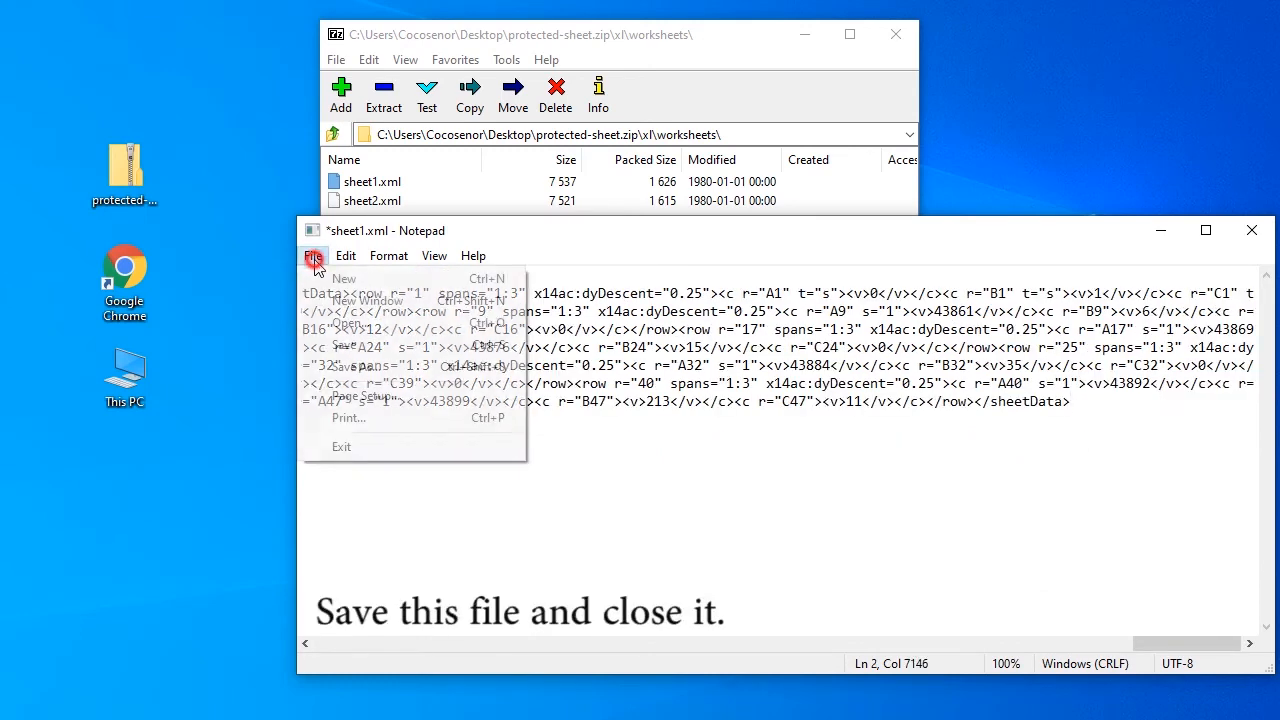
pyautogui.moveTo(344, 345)
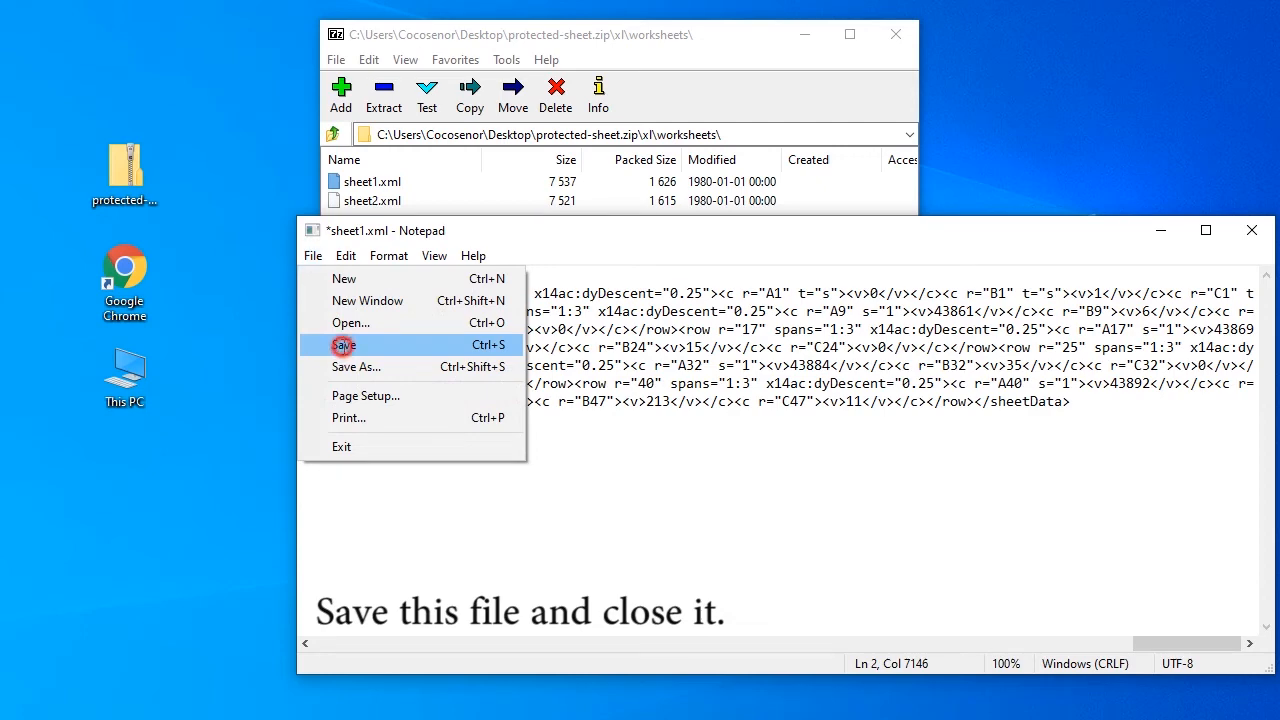
pyautogui.click(344, 345)
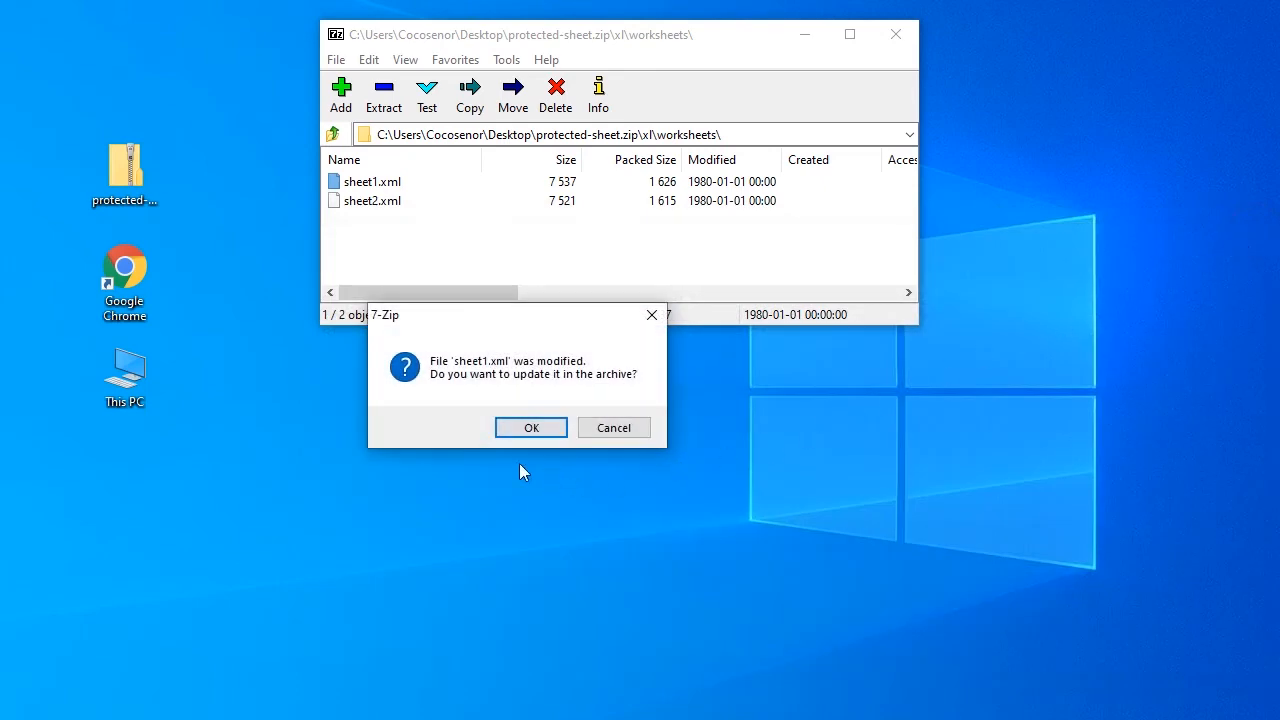
pyautogui.moveTo(590, 384)
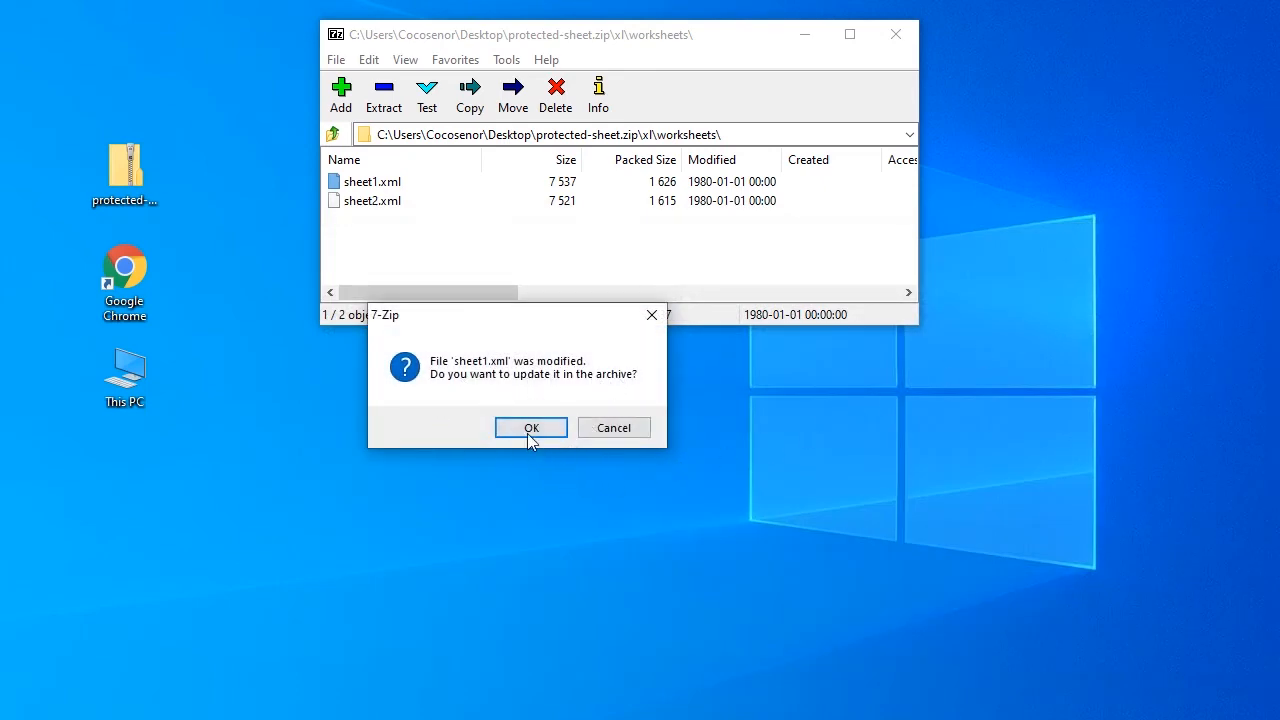
# Step: Confirm updating the archive with the edited sheet1.xml
pyautogui.click(531, 427)
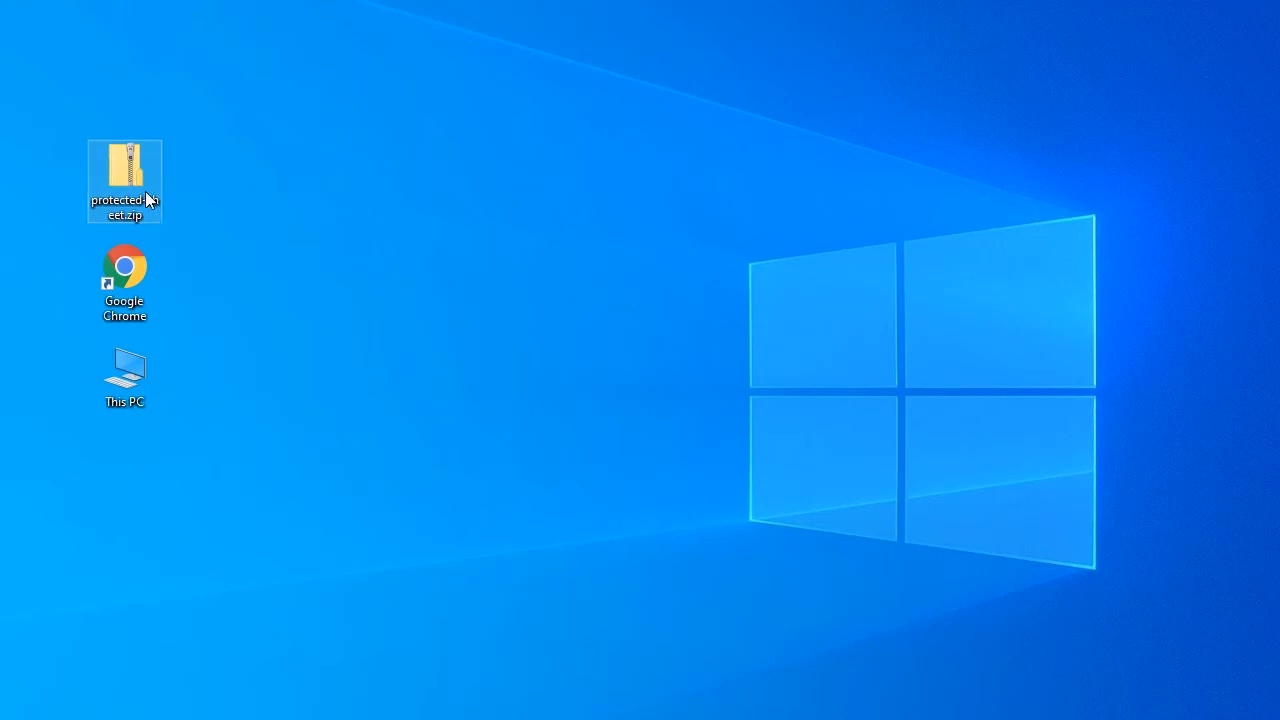
# Step: Rename protected-sheet.zip back to protected-sheet.xlsx, confirming the extension change
pyautogui.rightClick(124, 180)
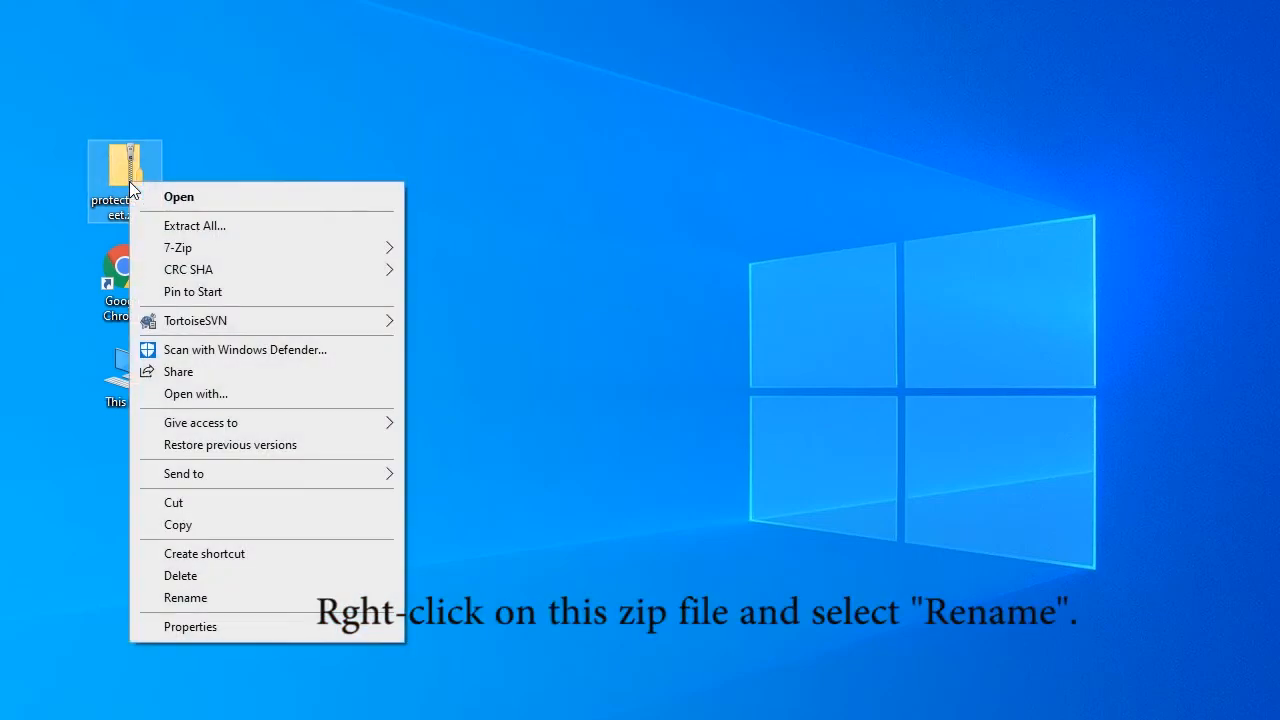
pyautogui.click(185, 598)
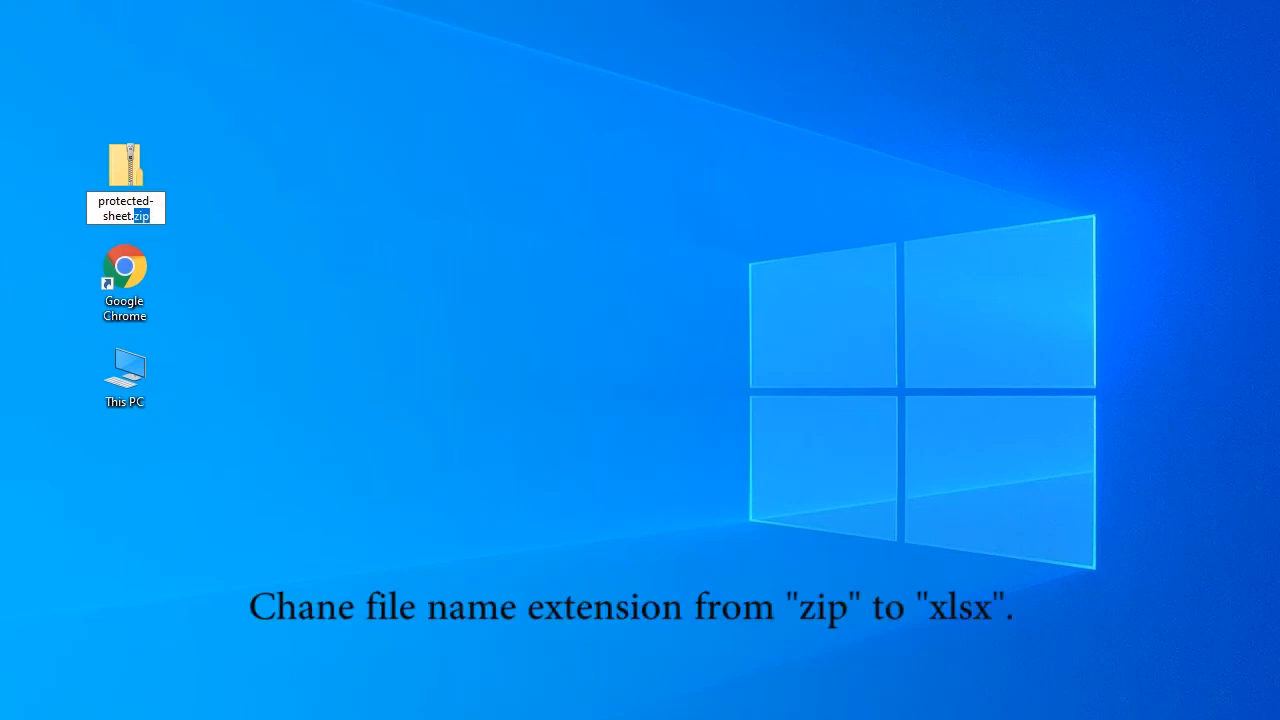
pyautogui.write('xlsx')
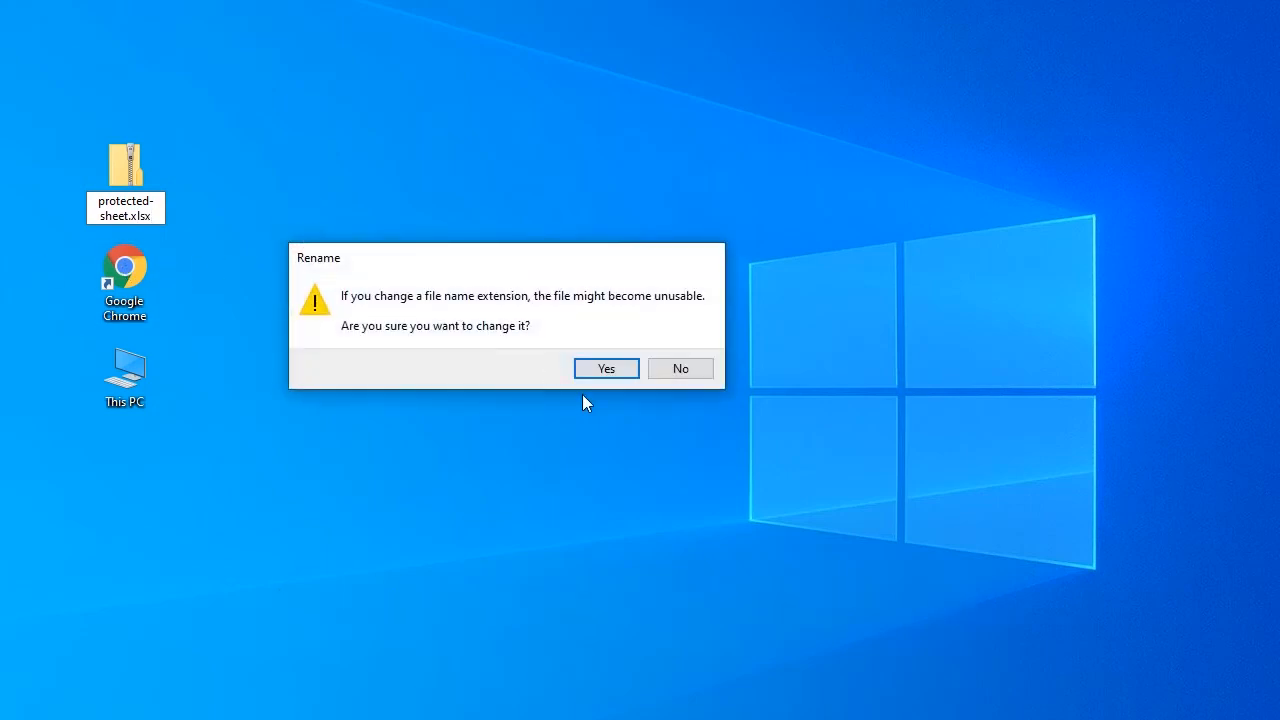
pyautogui.click(605, 368)
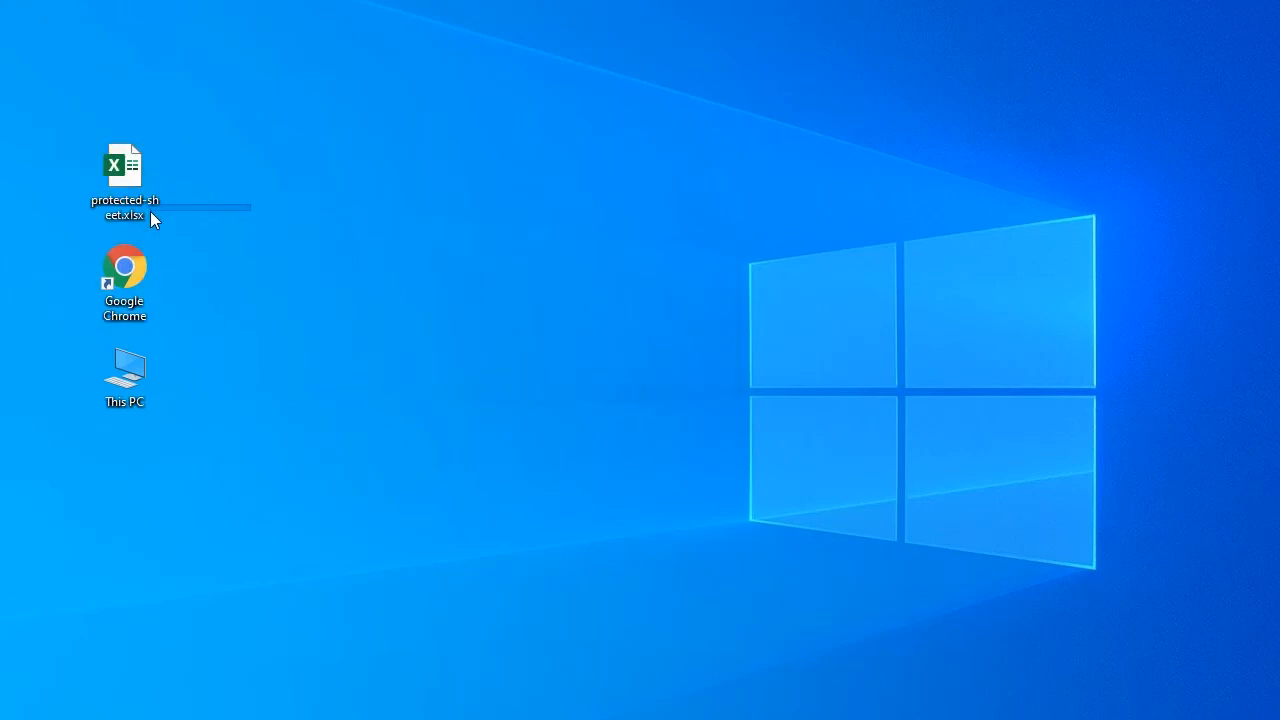
pyautogui.click(124, 180)
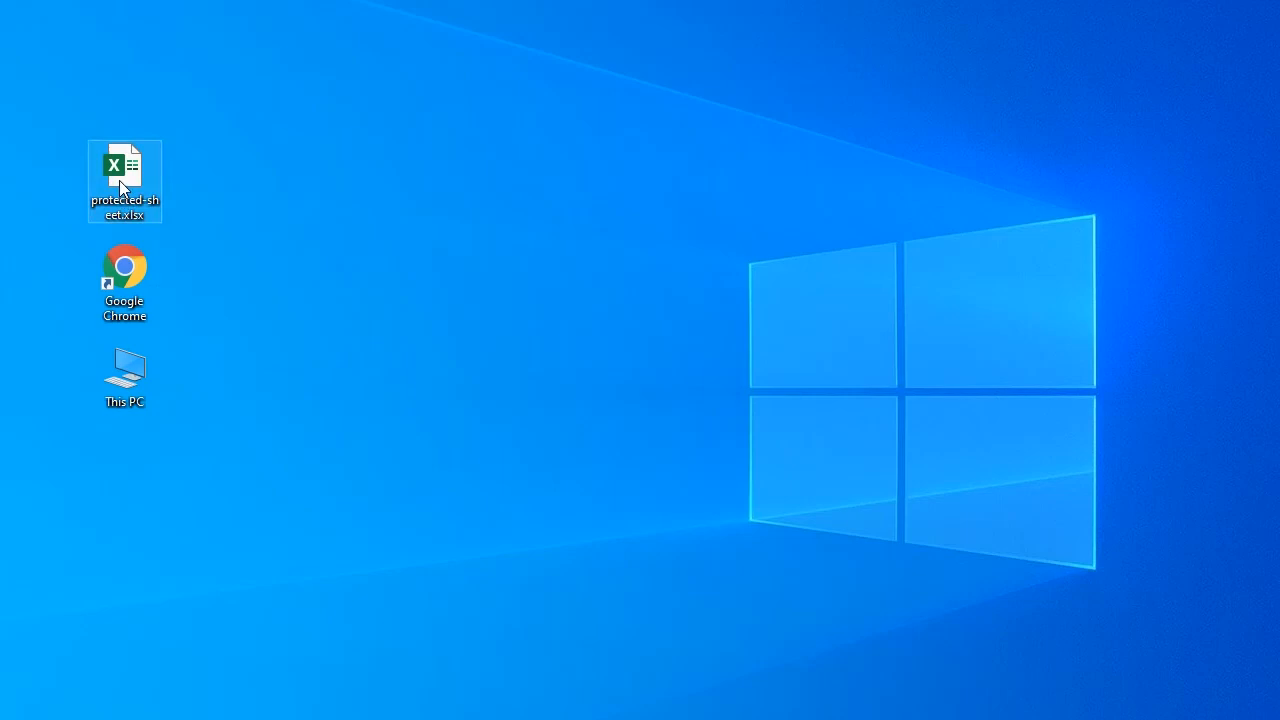
# Step: Open protected-sheet.xlsx and change the fatal value in cell C2 from 0 to 1
pyautogui.doubleClick(124, 175)
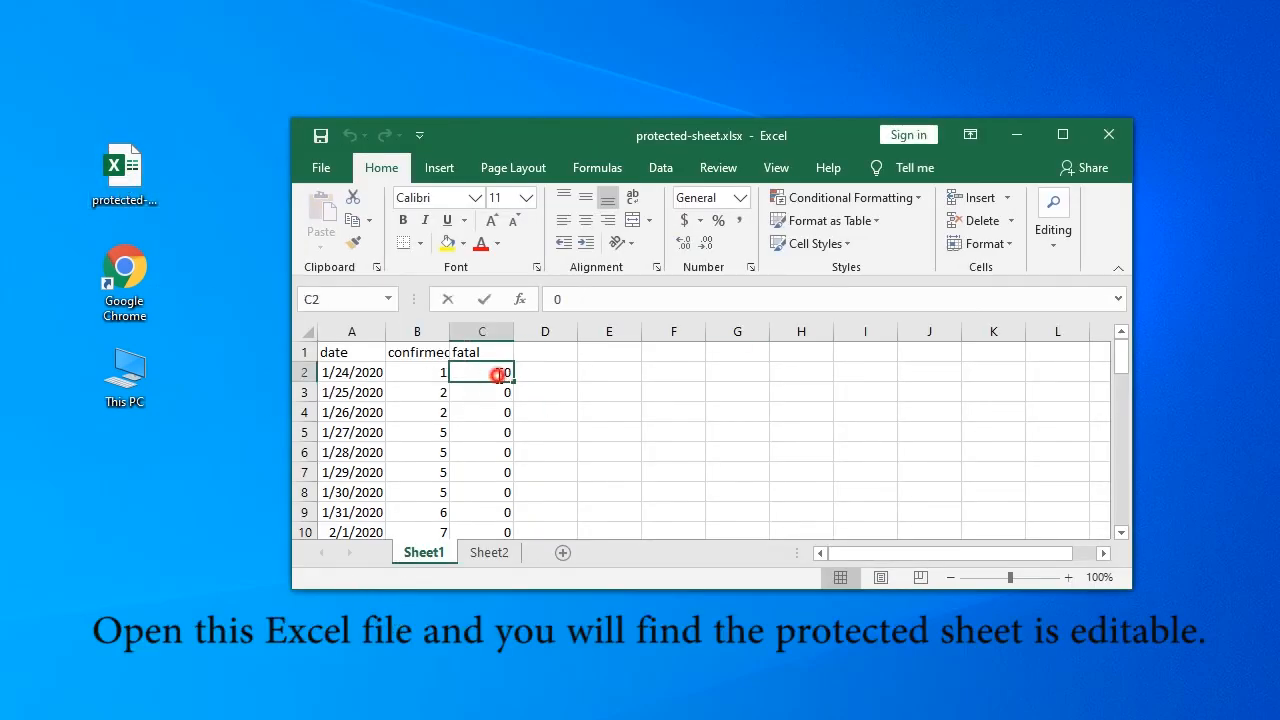
pyautogui.doubleClick(482, 372)
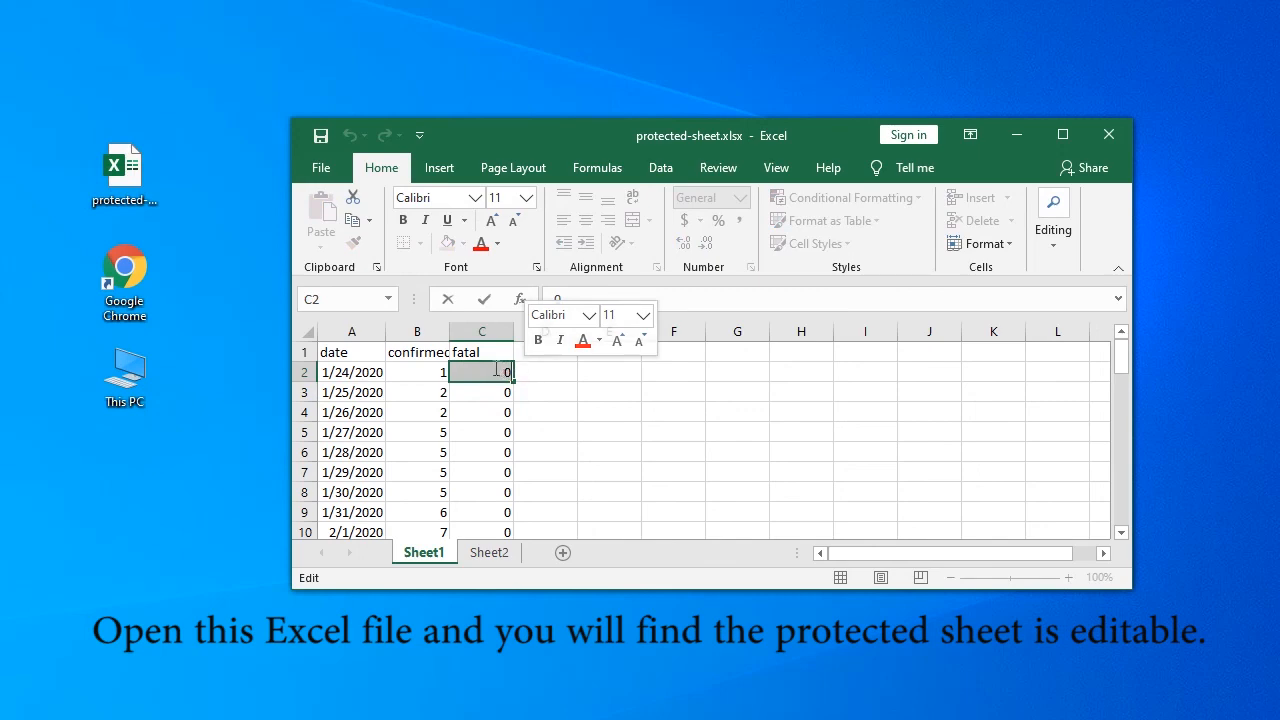
pyautogui.write('1')
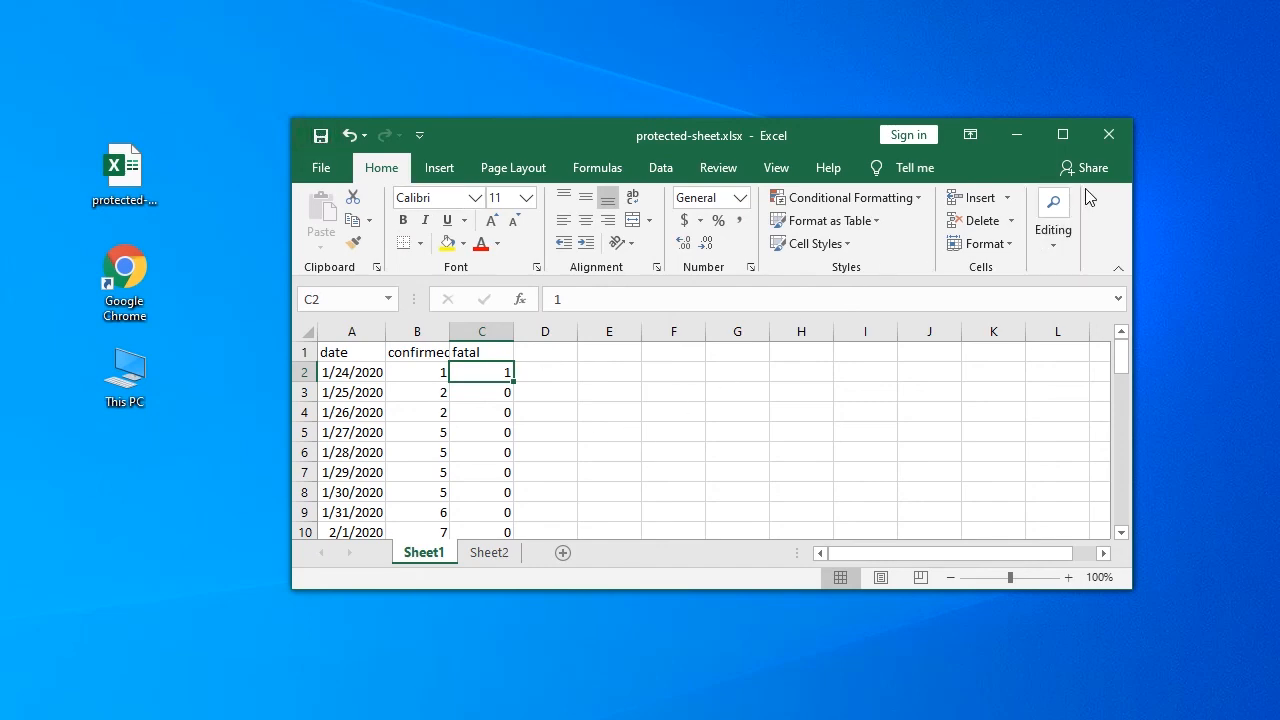
pyautogui.moveTo(1108, 133)
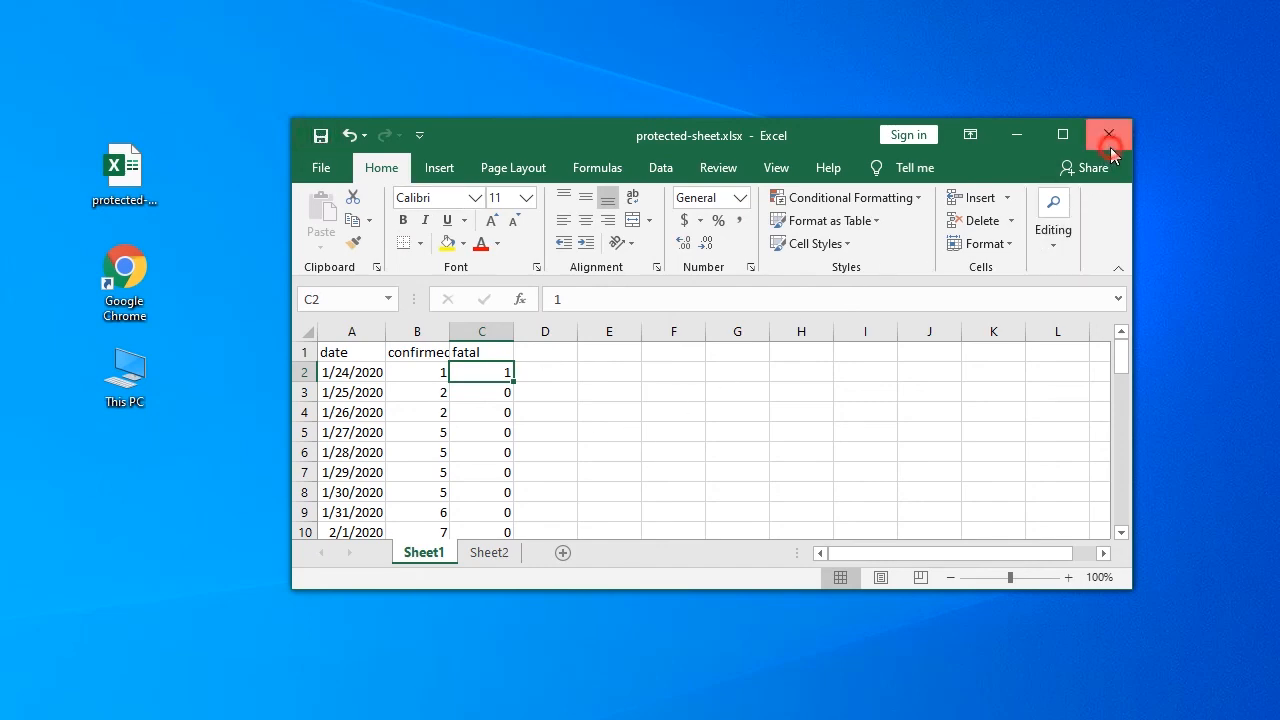